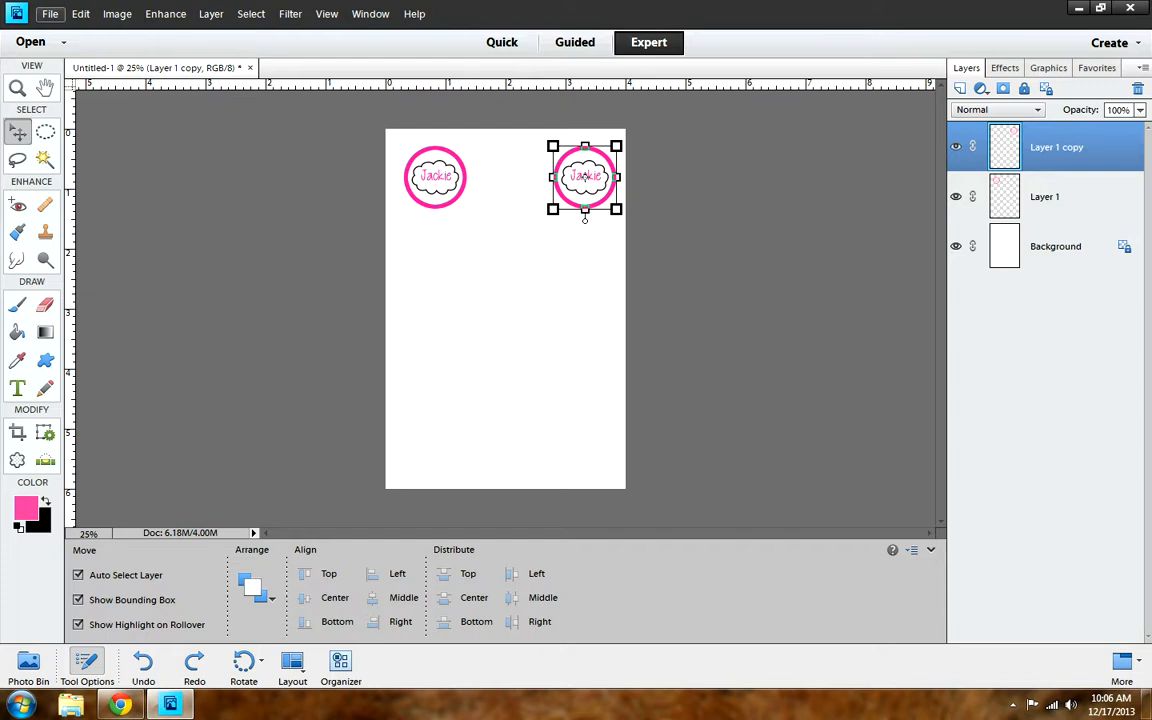
# Step: Start a new blank file using the Photo preset: Portrait 4x6 inches at 300 pixels/inch
pyautogui.click(53, 14)
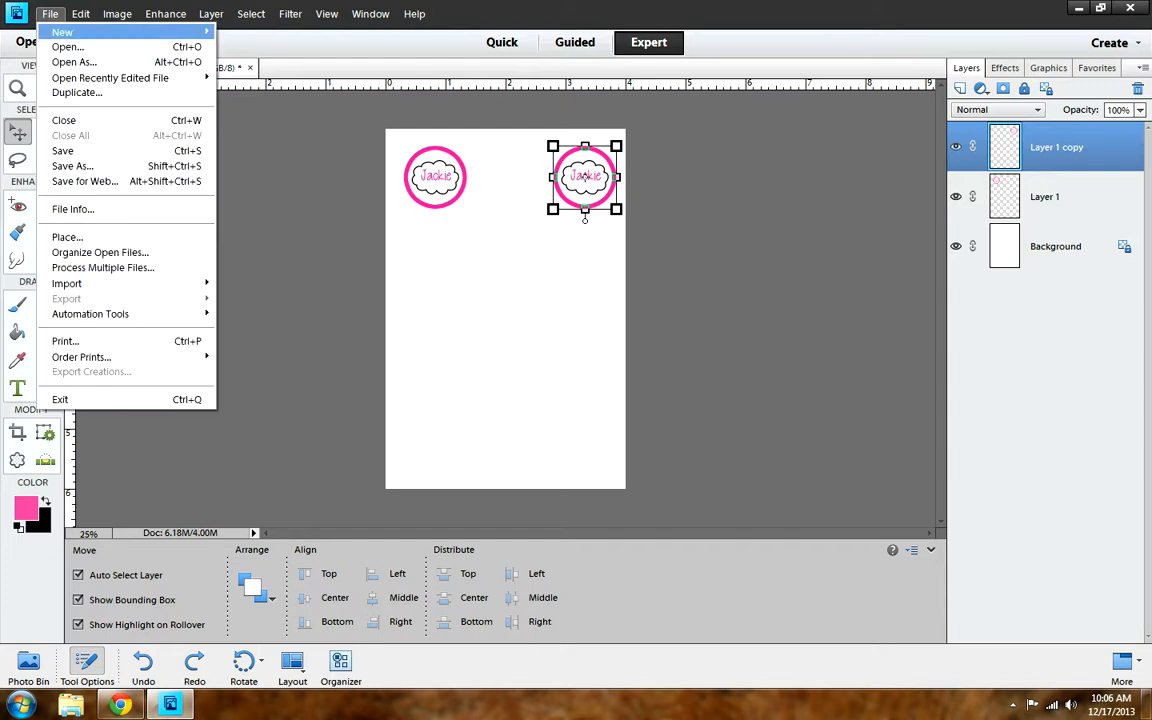
pyautogui.click(70, 35)
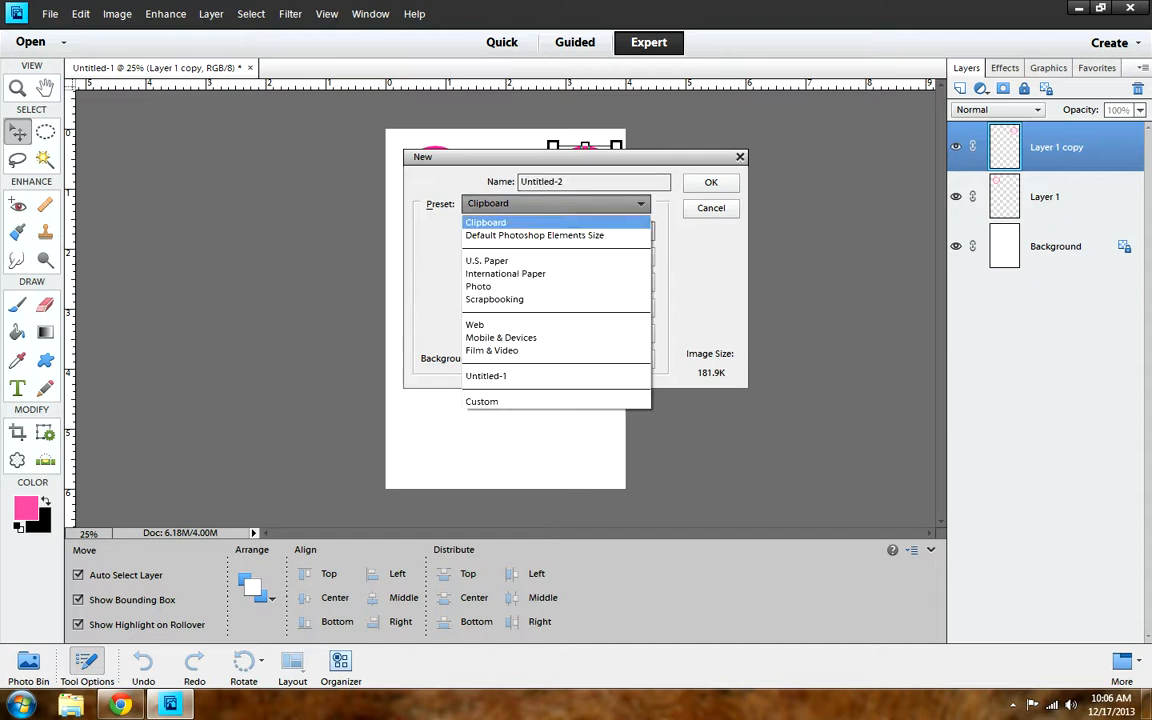
pyautogui.click(478, 287)
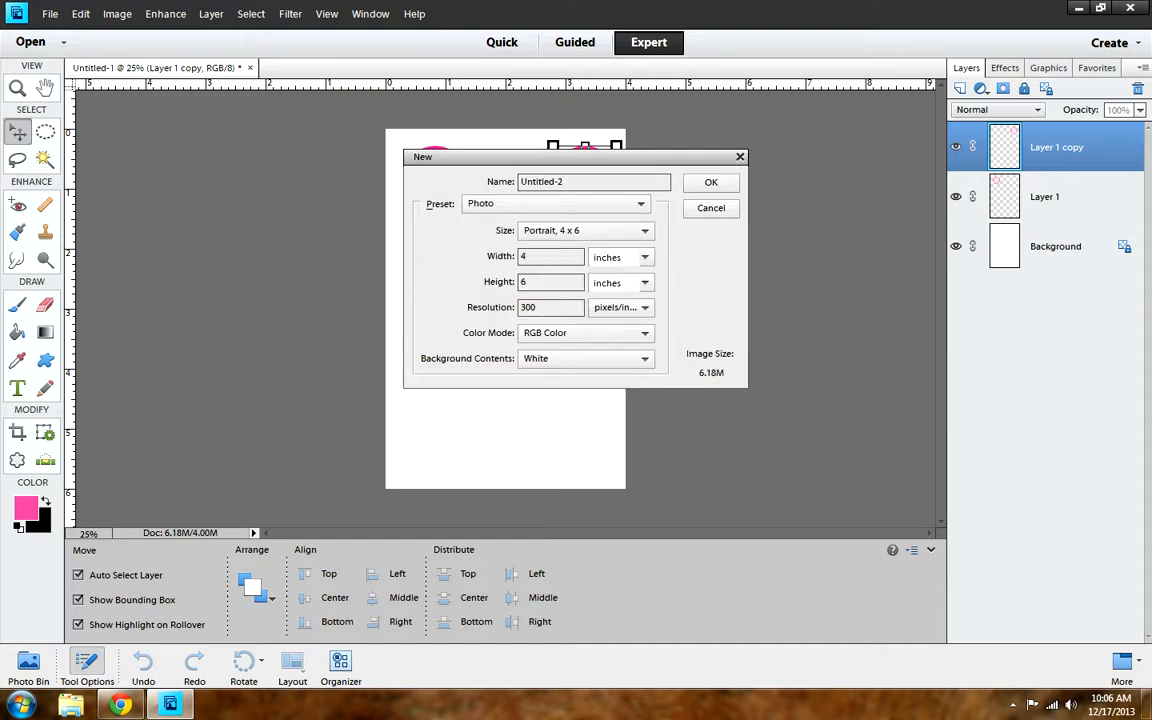
pyautogui.moveTo(583, 230)
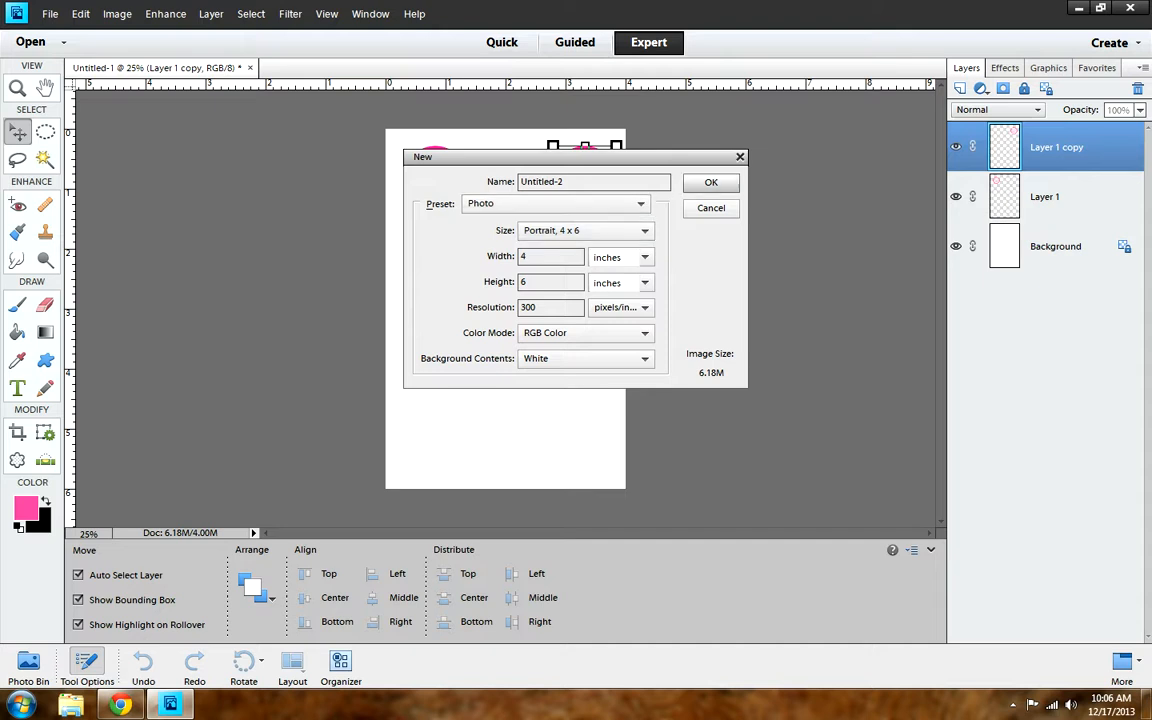
pyautogui.moveTo(710, 182)
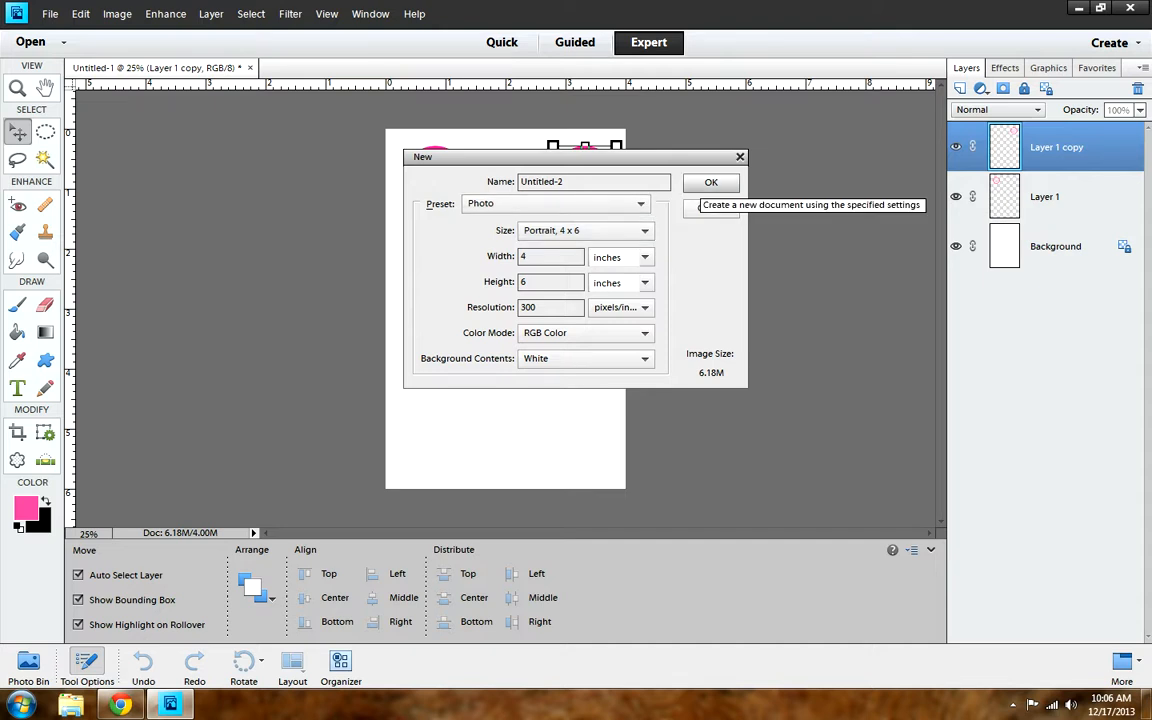
# Step: Cancel the new-file settings and switch to the Elliptical Marquee tool
pyautogui.click(710, 182)
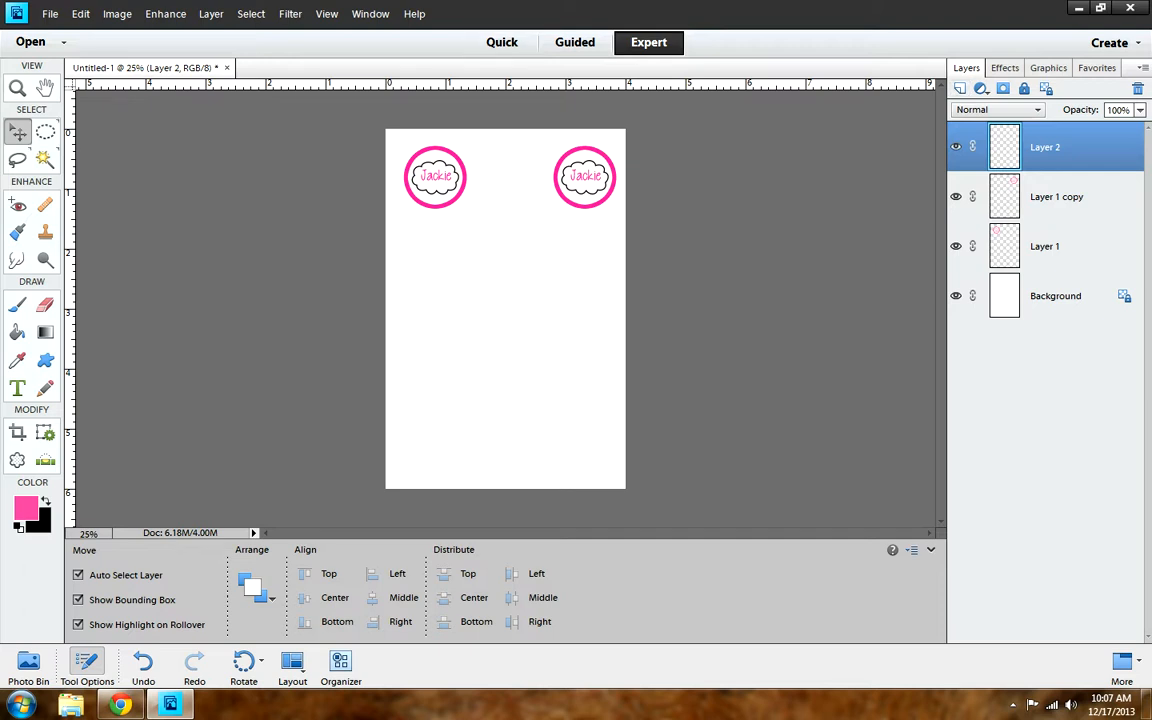
pyautogui.click(40, 131)
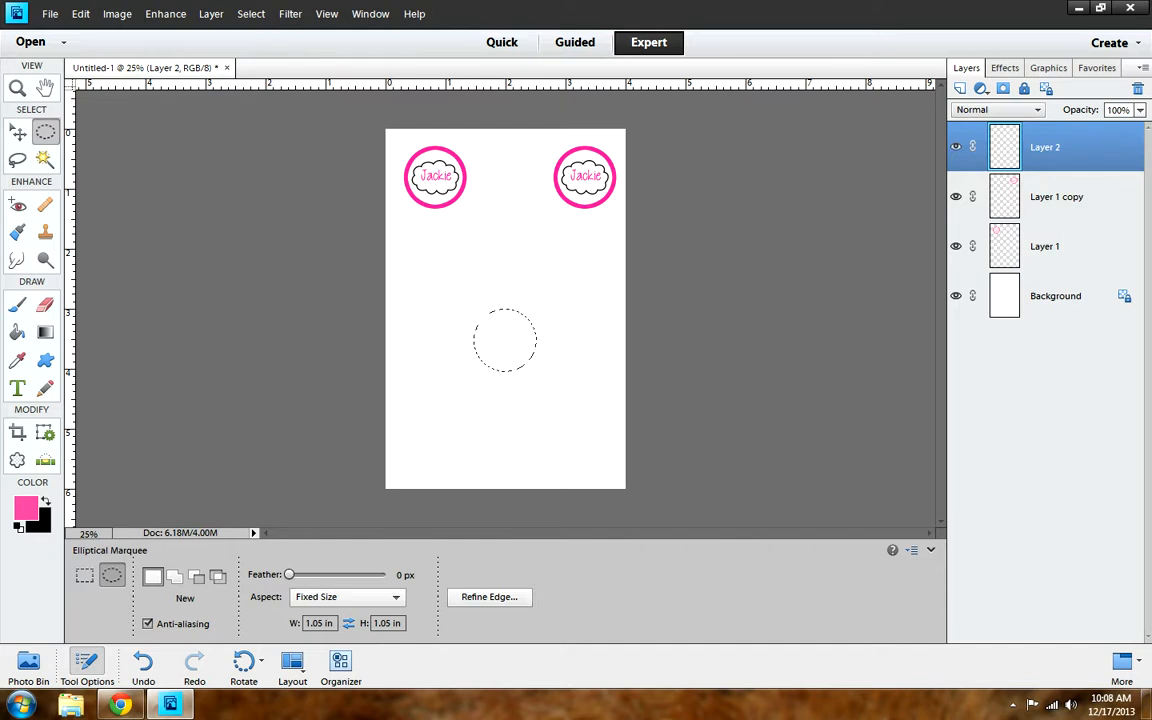
# Step: Fill the circular selection with white using the Paint Bucket
pyautogui.click(26, 510)
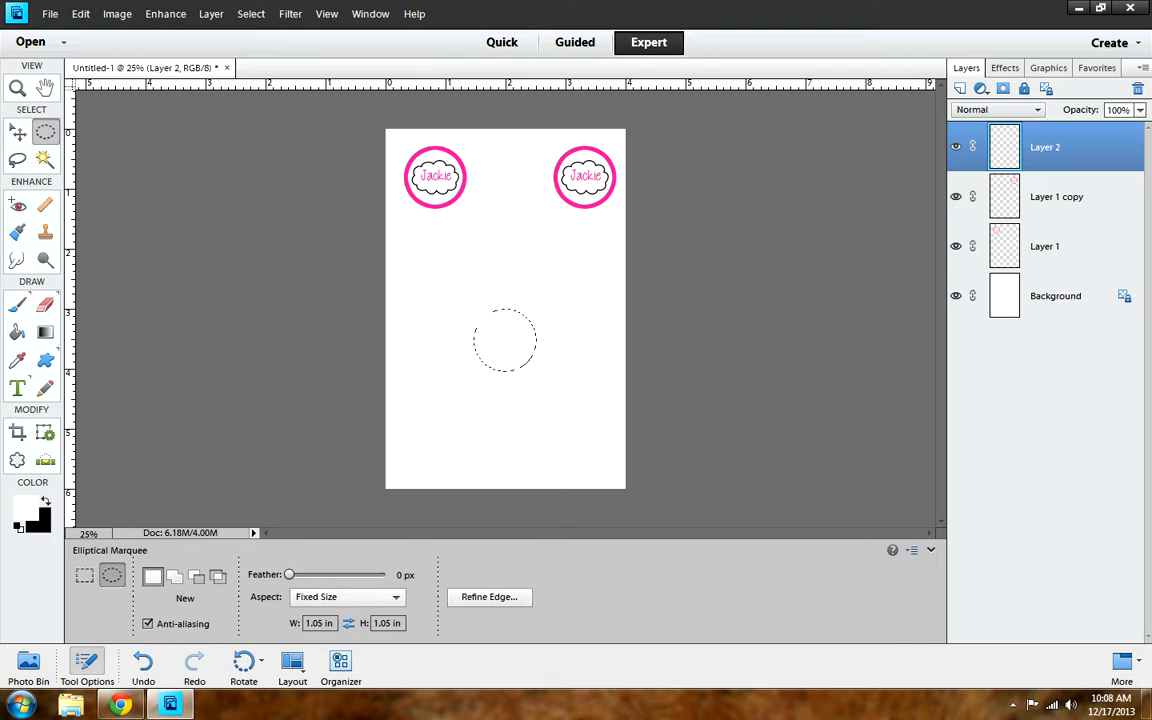
pyautogui.click(17, 332)
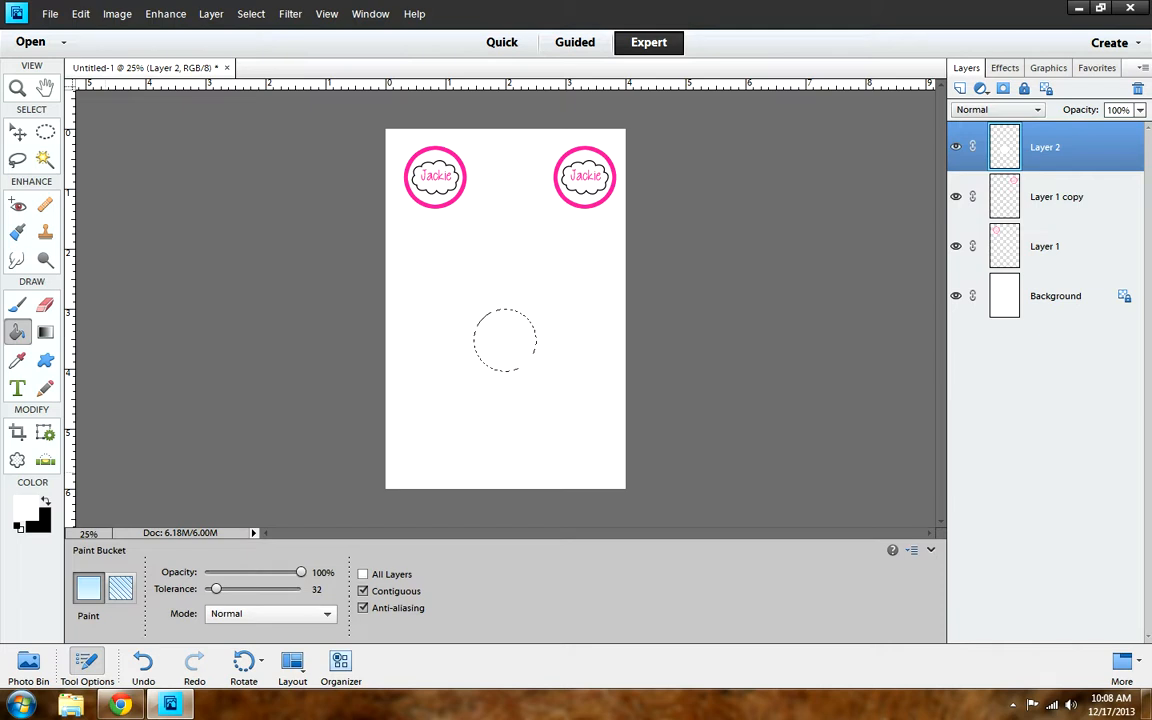
pyautogui.click(82, 15)
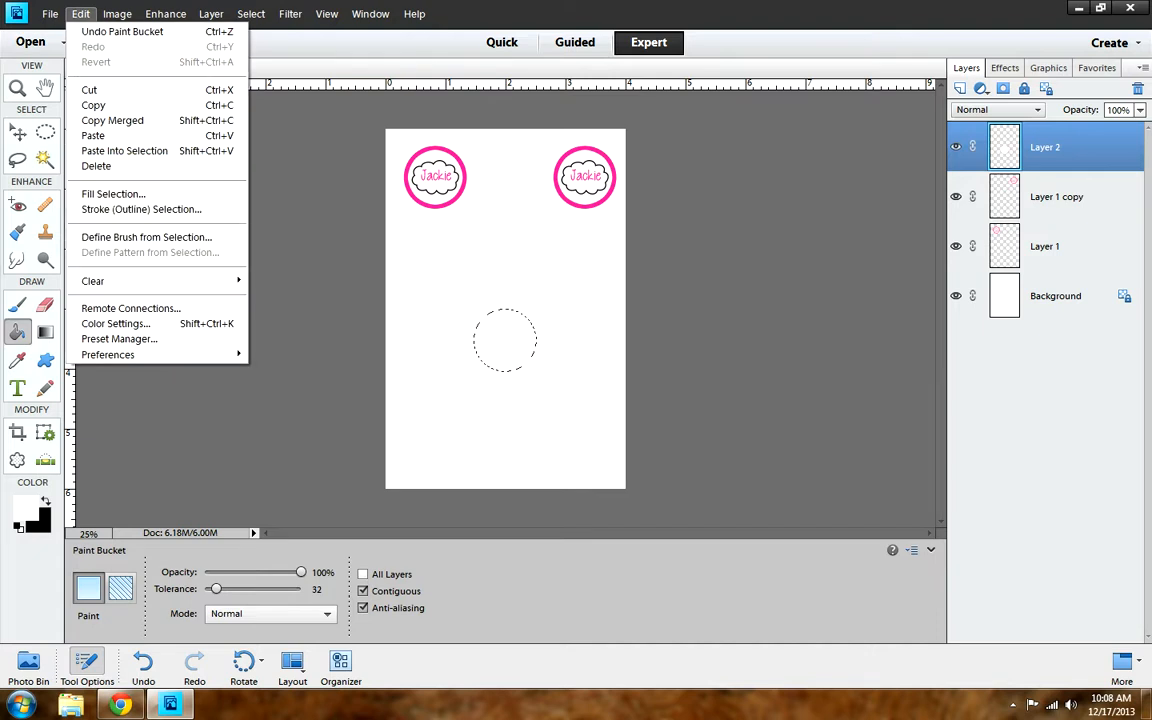
# Step: Stroke the selection with a pink colour sampled from the existing circles
pyautogui.click(141, 209)
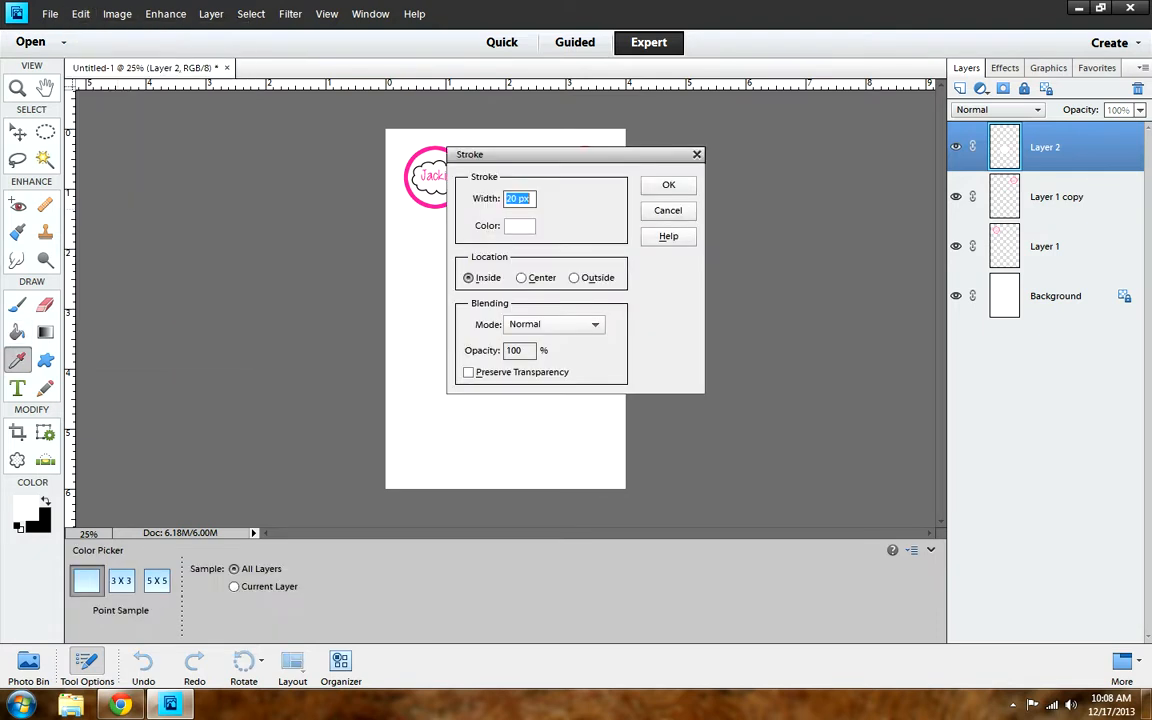
pyautogui.click(519, 225)
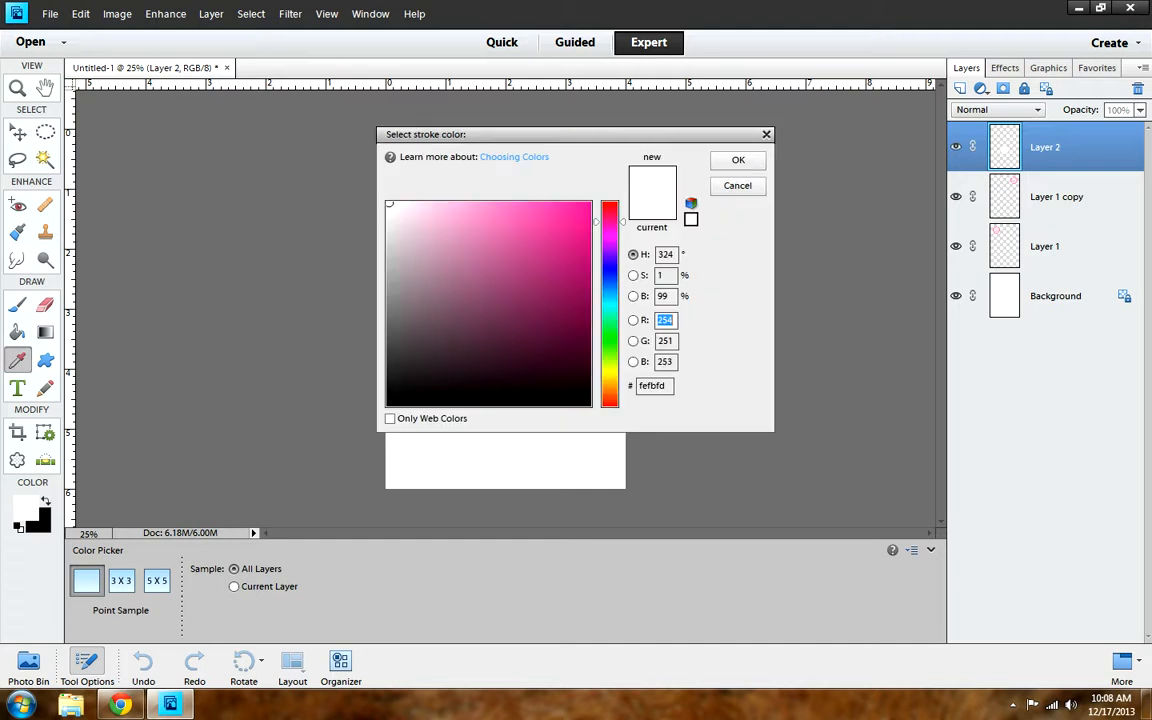
pyautogui.click(737, 160)
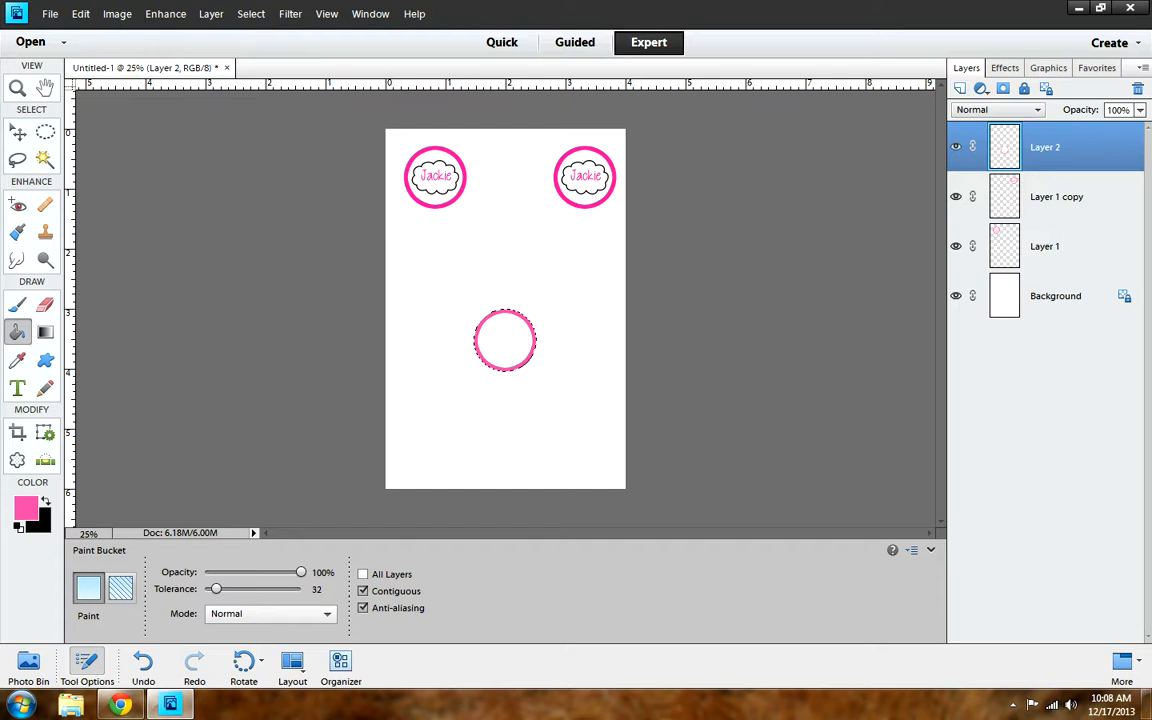
pyautogui.moveTo(974, 89)
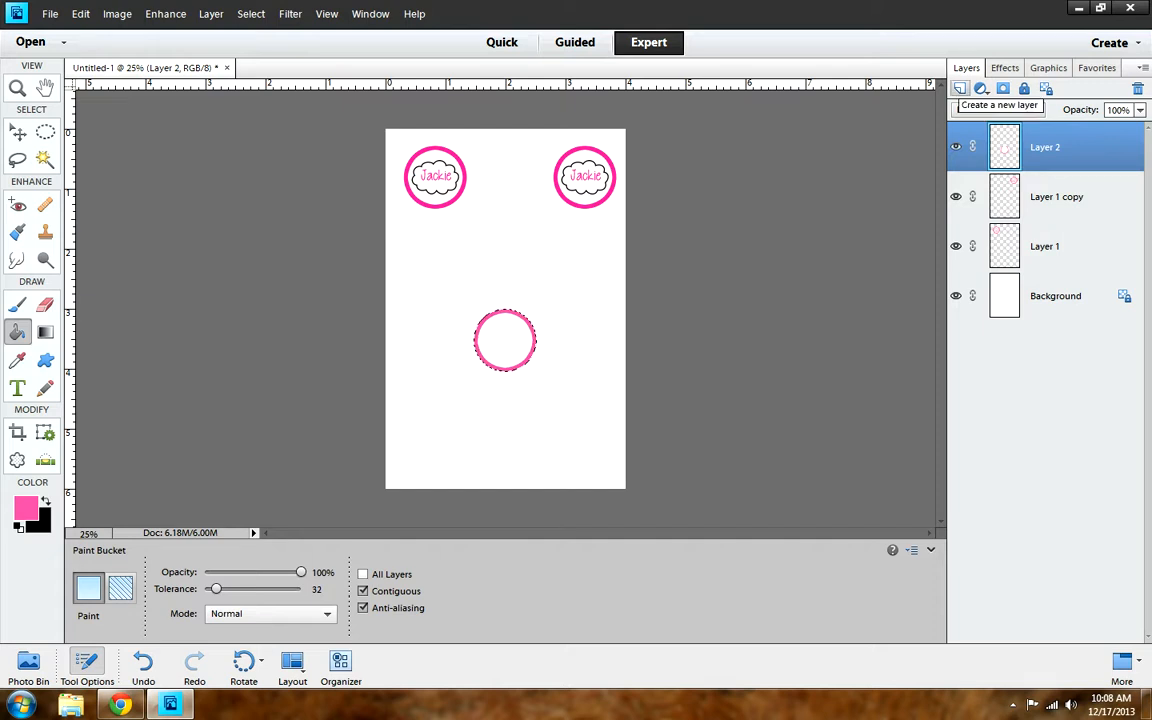
# Step: Add a new empty layer for the cloud shape
pyautogui.click(971, 89)
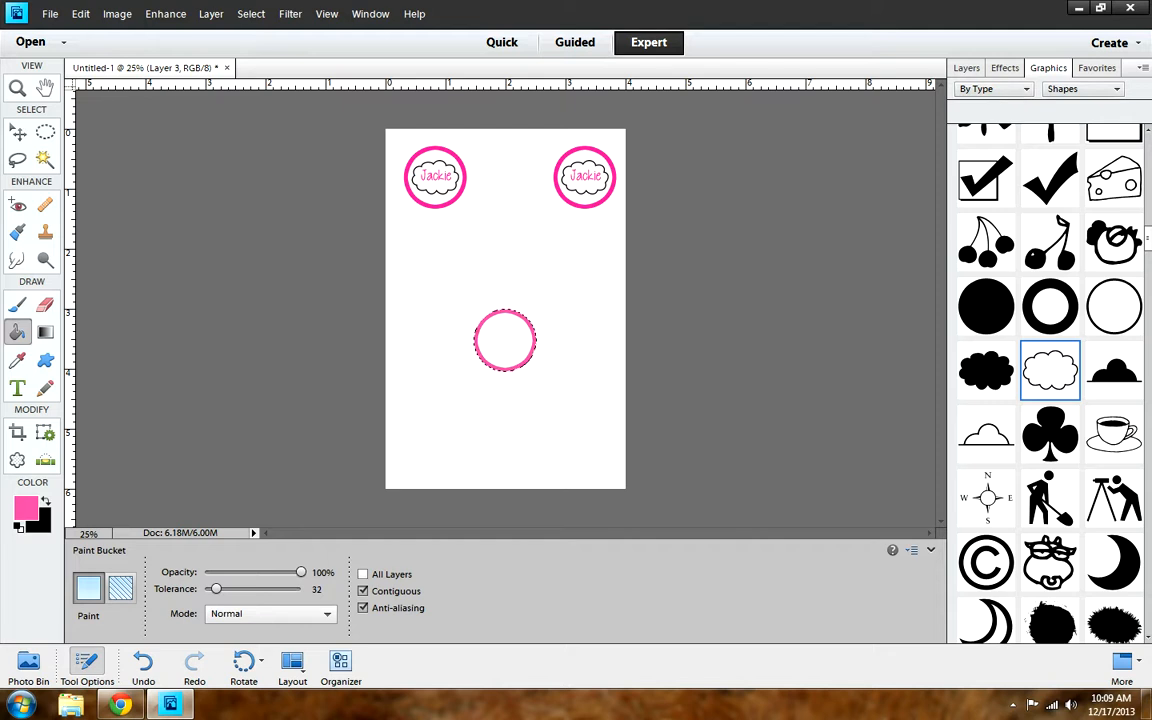
pyautogui.moveTo(1123, 245)
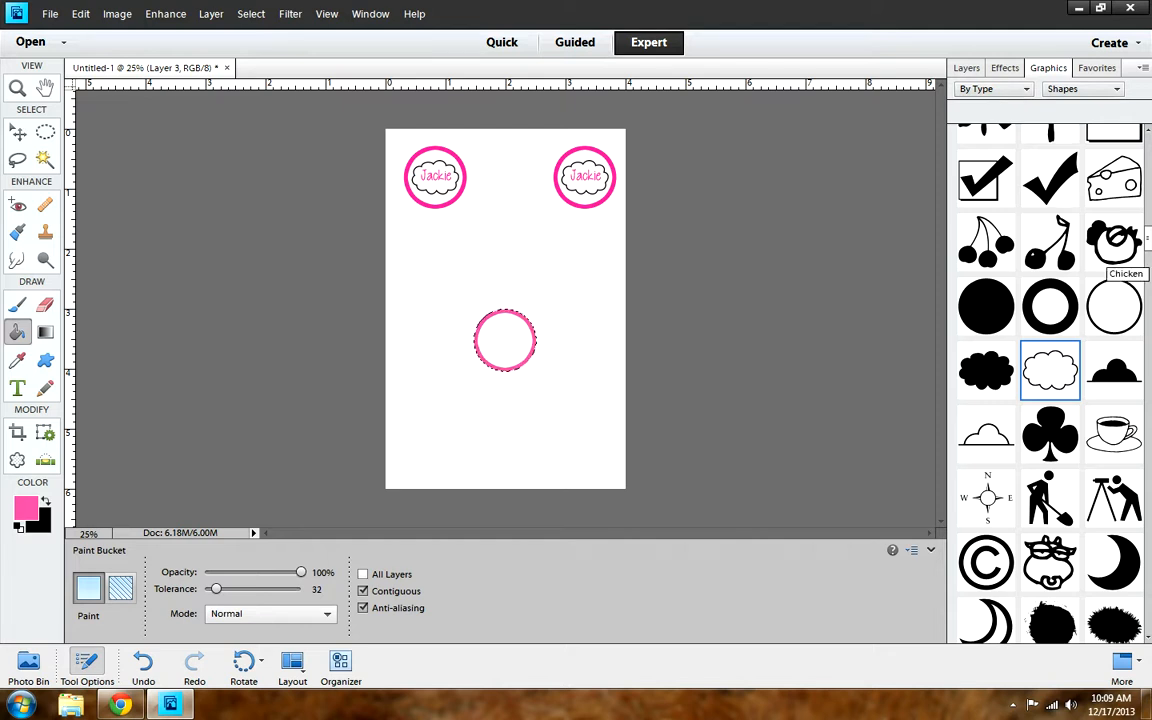
pyautogui.moveTo(1050, 434)
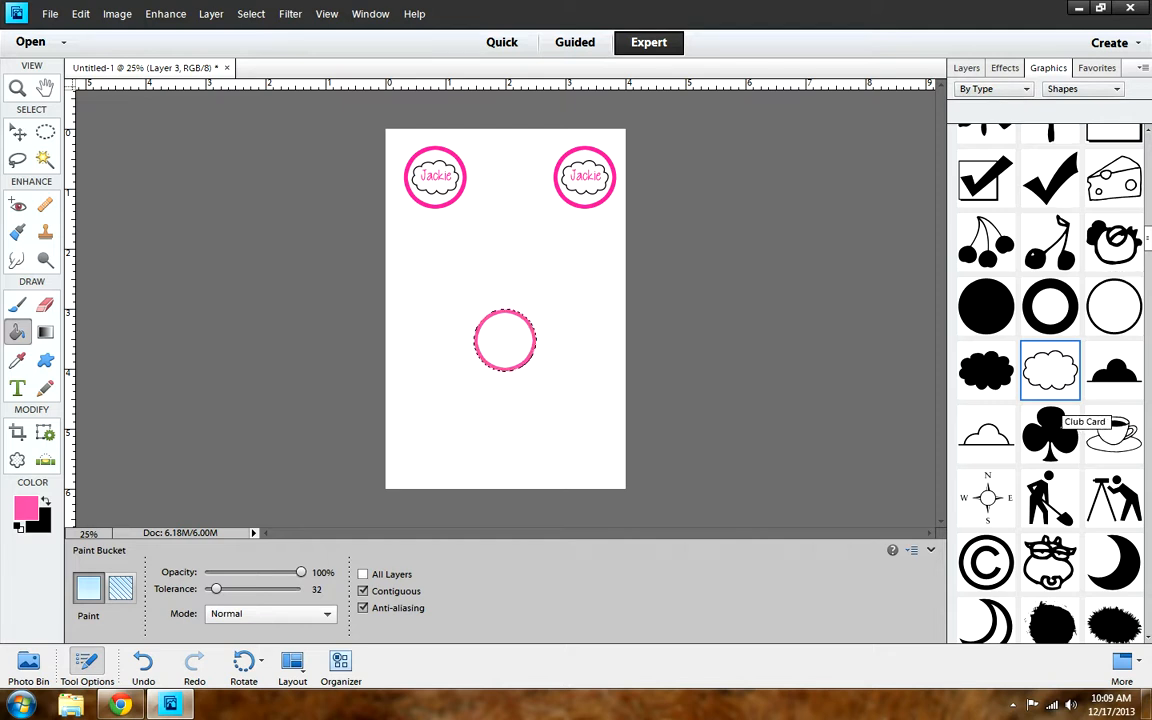
pyautogui.moveTo(1050, 368)
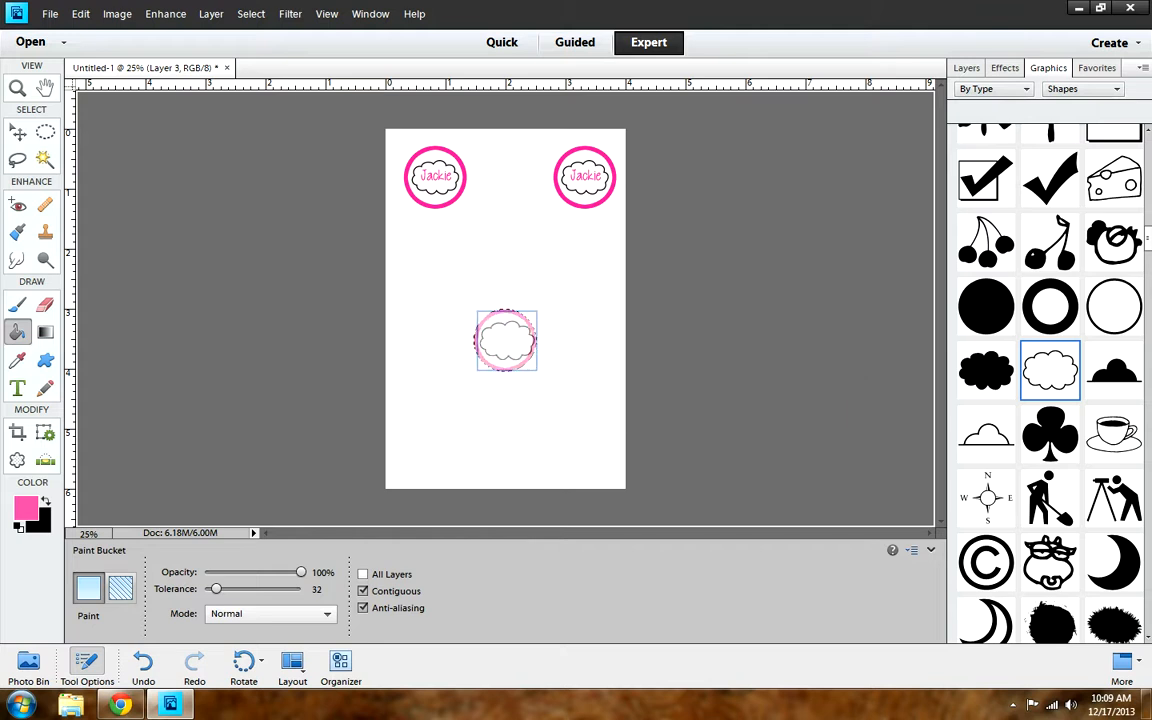
# Step: Simplify the cloud shape layer with the Move tool so it can be resized
pyautogui.click(15, 130)
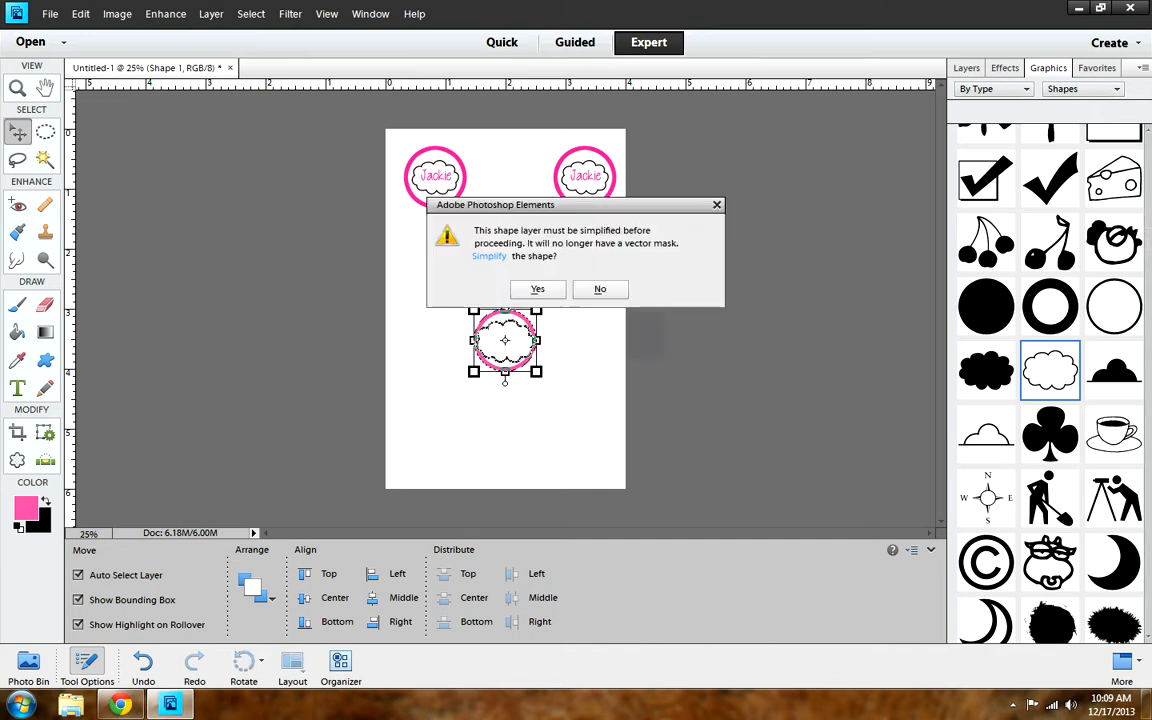
pyautogui.click(537, 289)
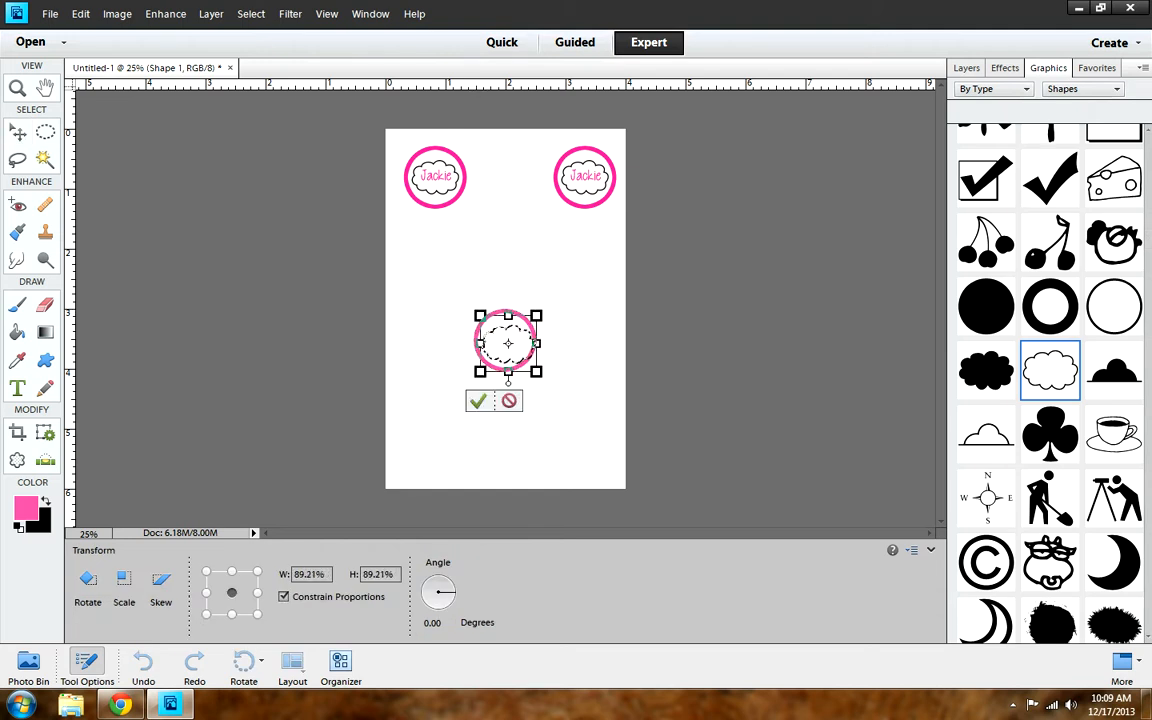
# Step: Commit the cloud's resize and undo its accidental moves inside the ring
pyautogui.click(478, 401)
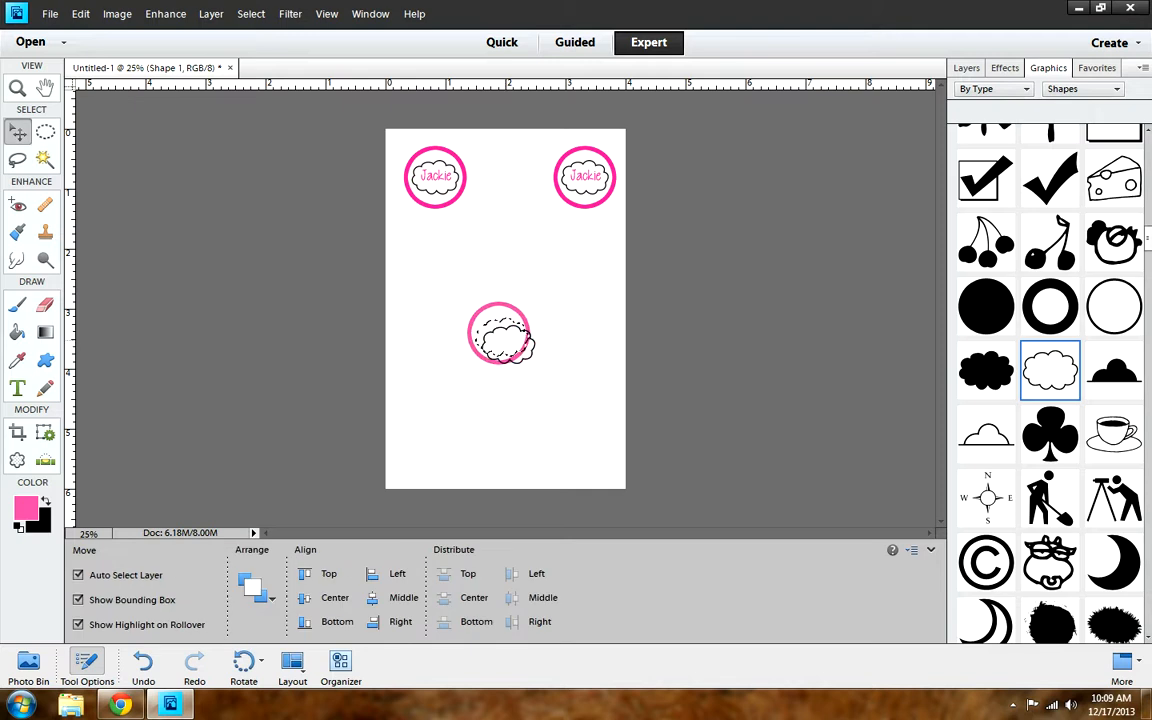
pyautogui.moveTo(500, 335); pyautogui.dragTo(508, 333)
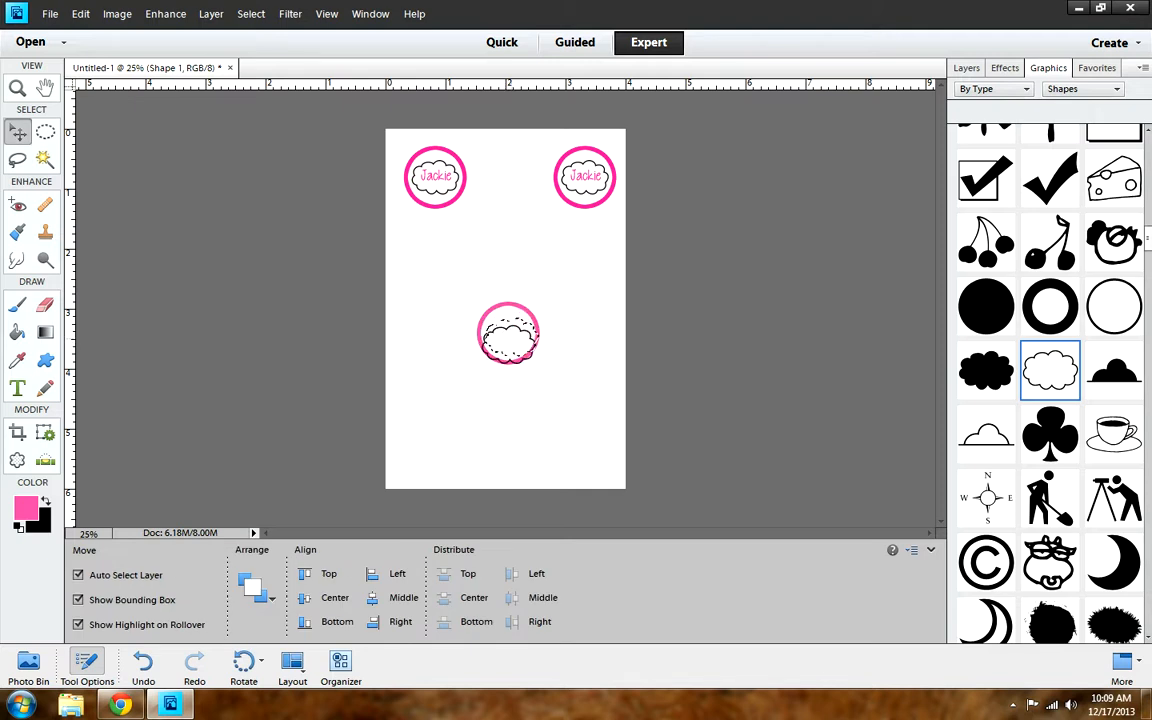
pyautogui.click(80, 15)
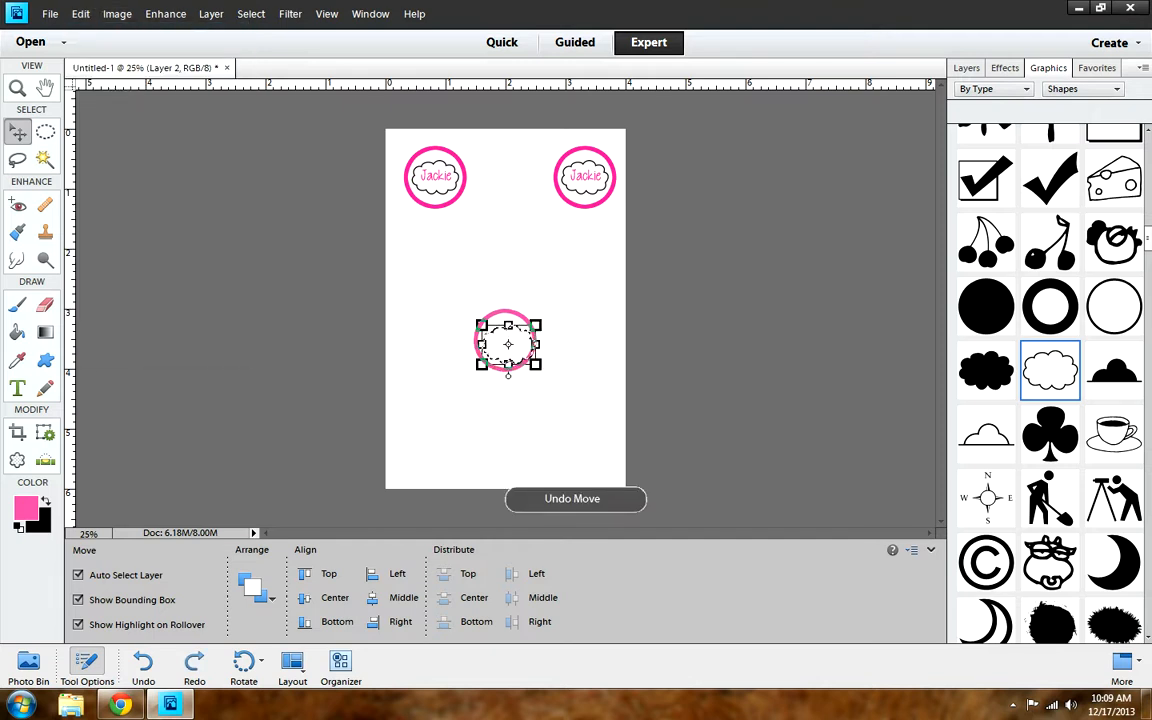
pyautogui.click(967, 67)
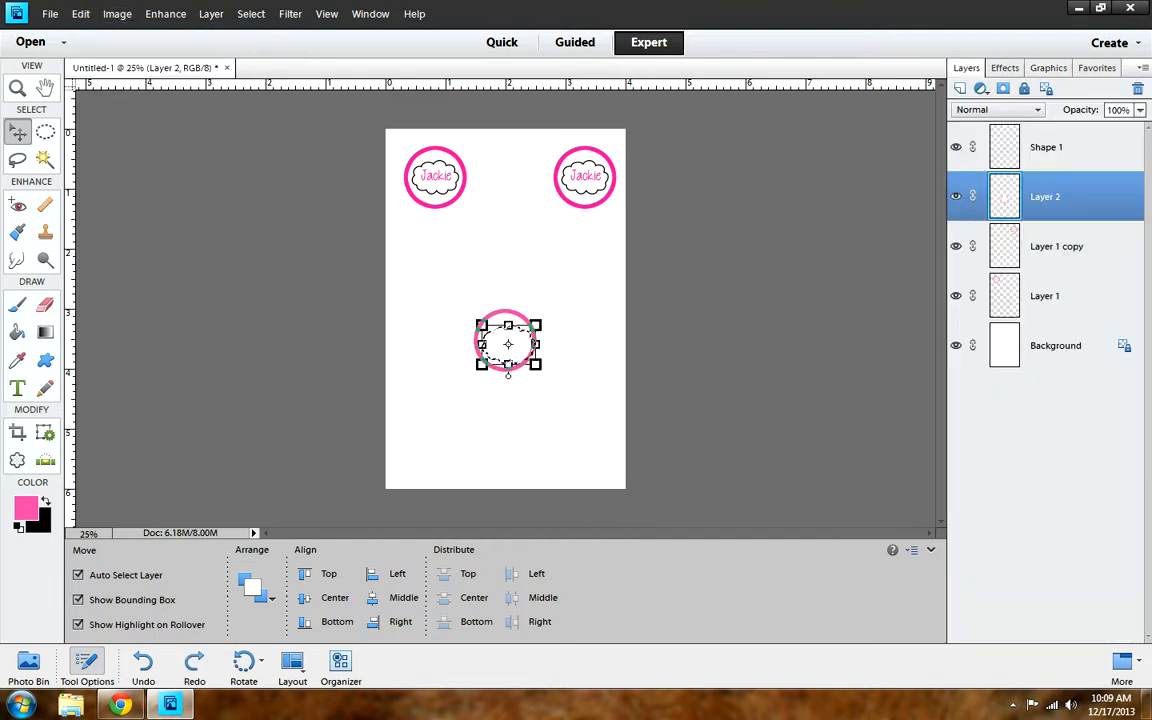
pyautogui.click(1045, 147)
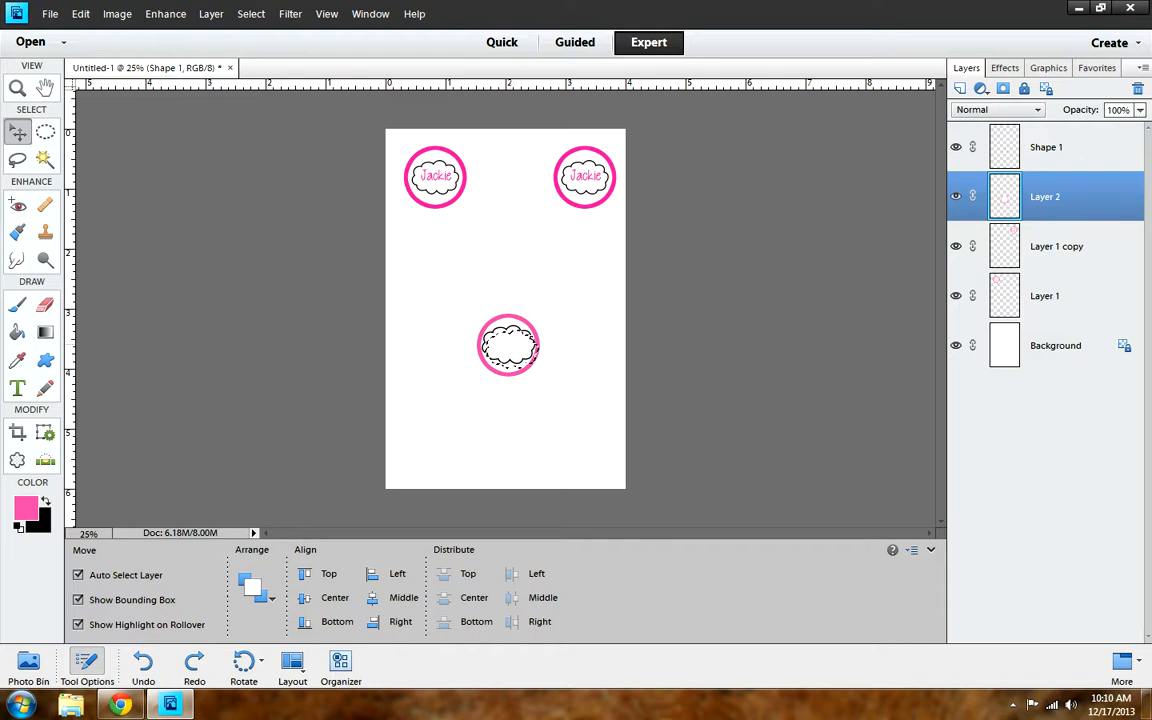
pyautogui.click(511, 347)
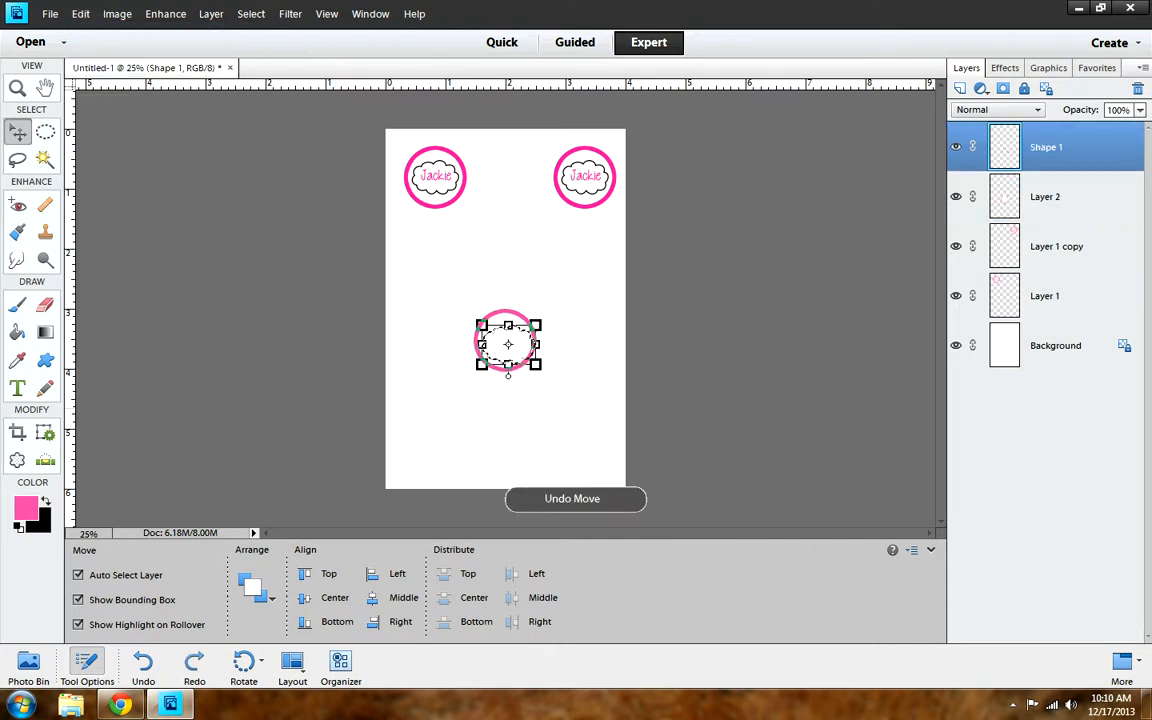
# Step: Add a new layer above the cloud and type 'Jackie' as horizontal text
pyautogui.click(1053, 345)
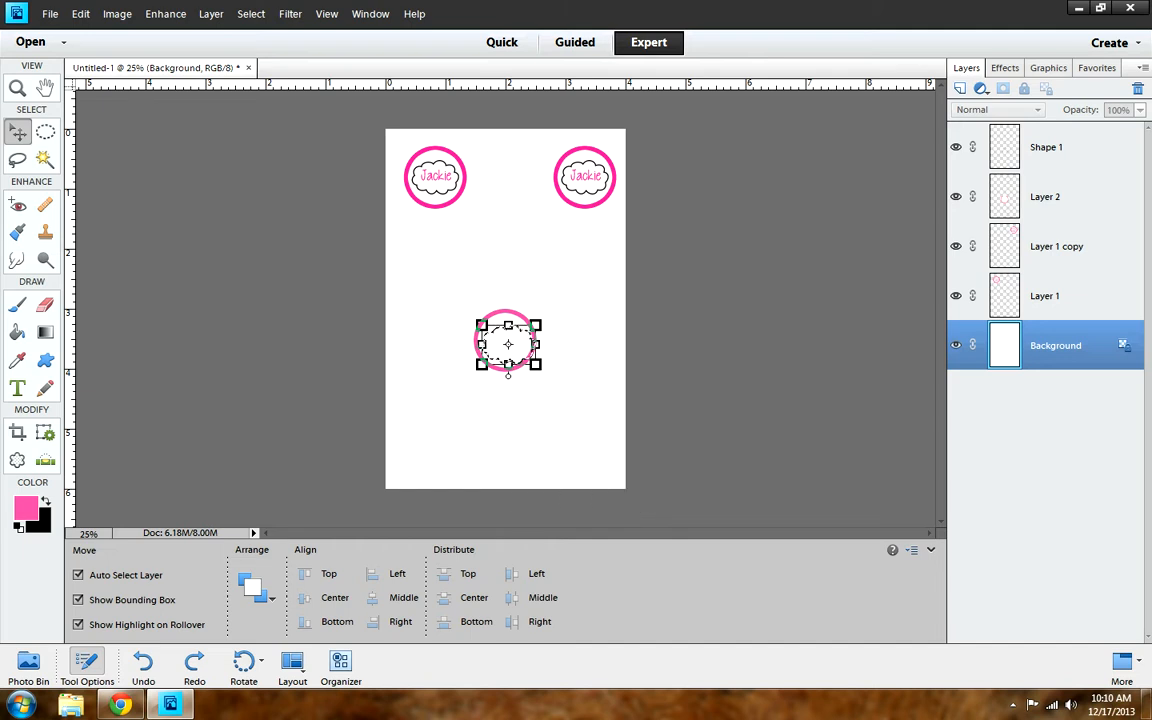
pyautogui.click(1046, 147)
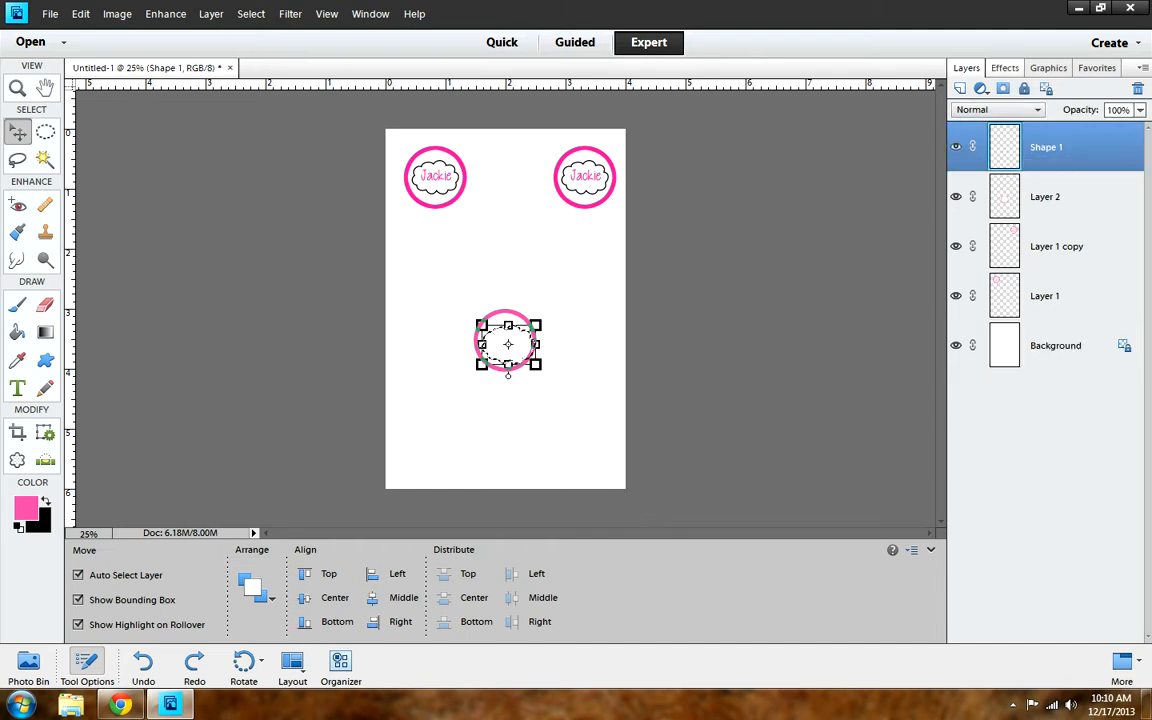
pyautogui.click(962, 88)
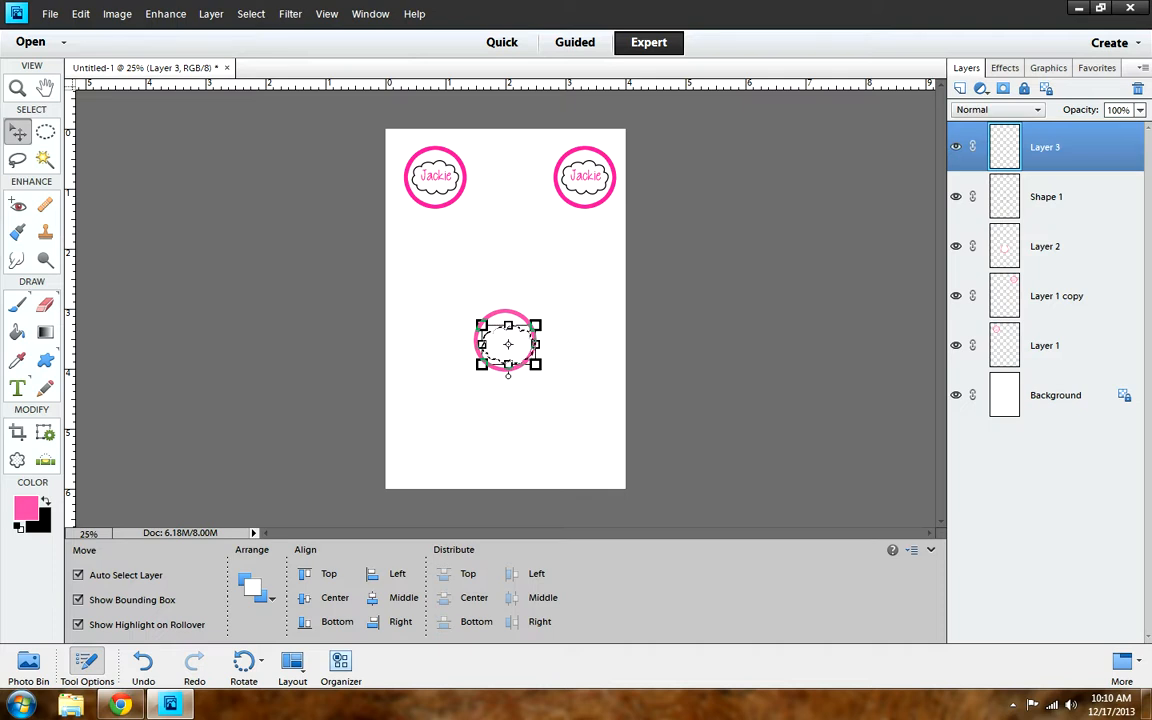
pyautogui.moveTo(16, 388)
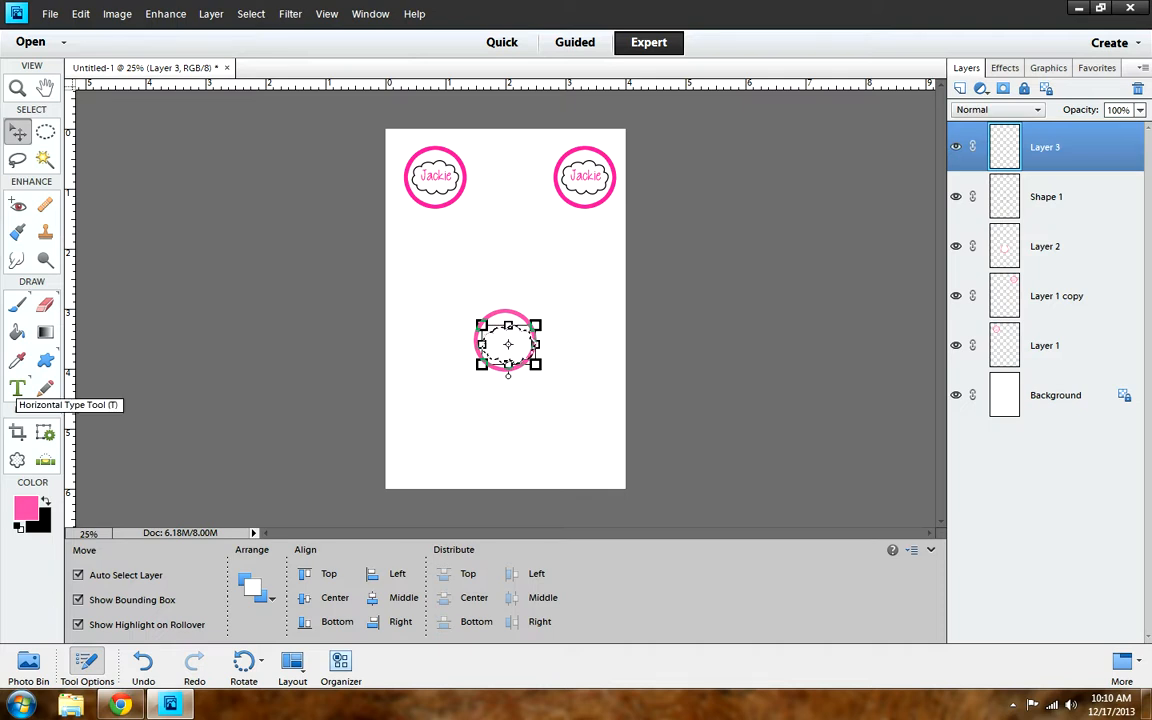
pyautogui.click(17, 388)
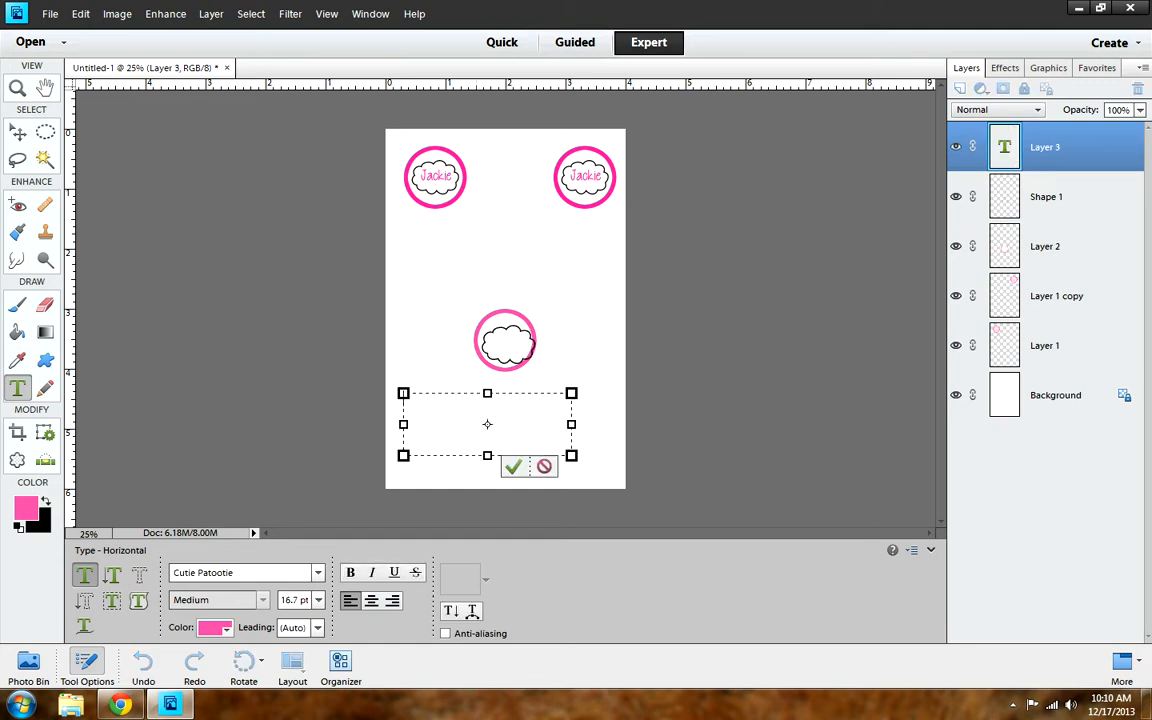
pyautogui.write('Jackie')
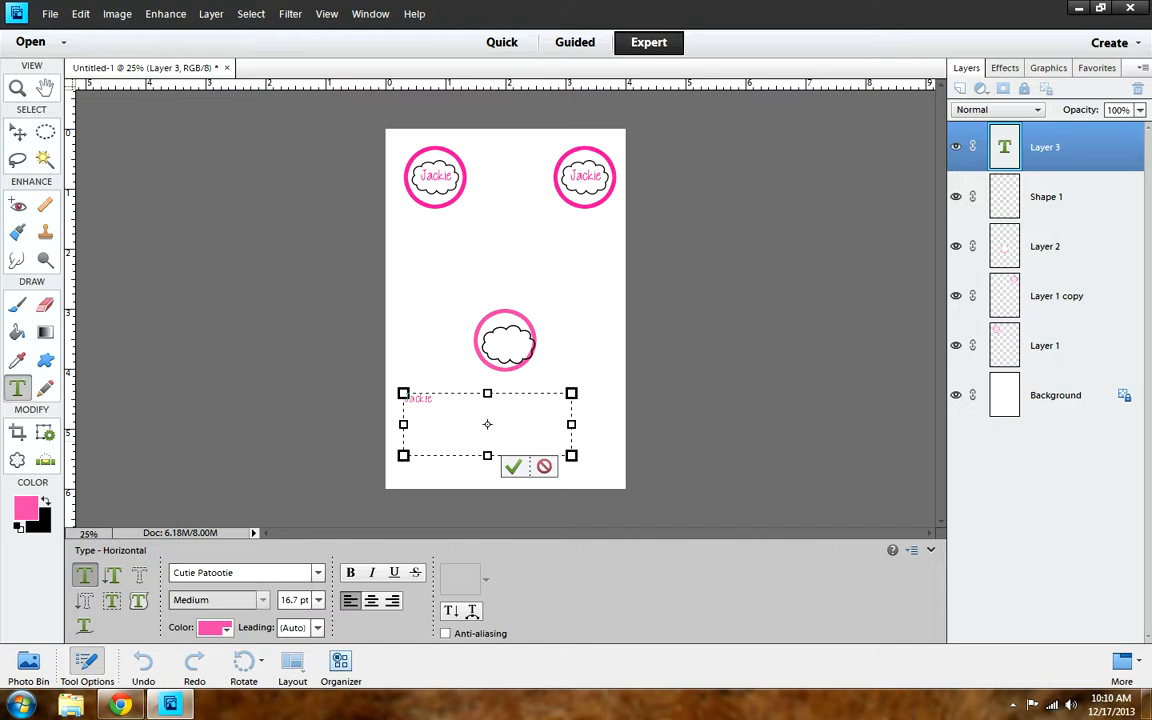
pyautogui.click(510, 467)
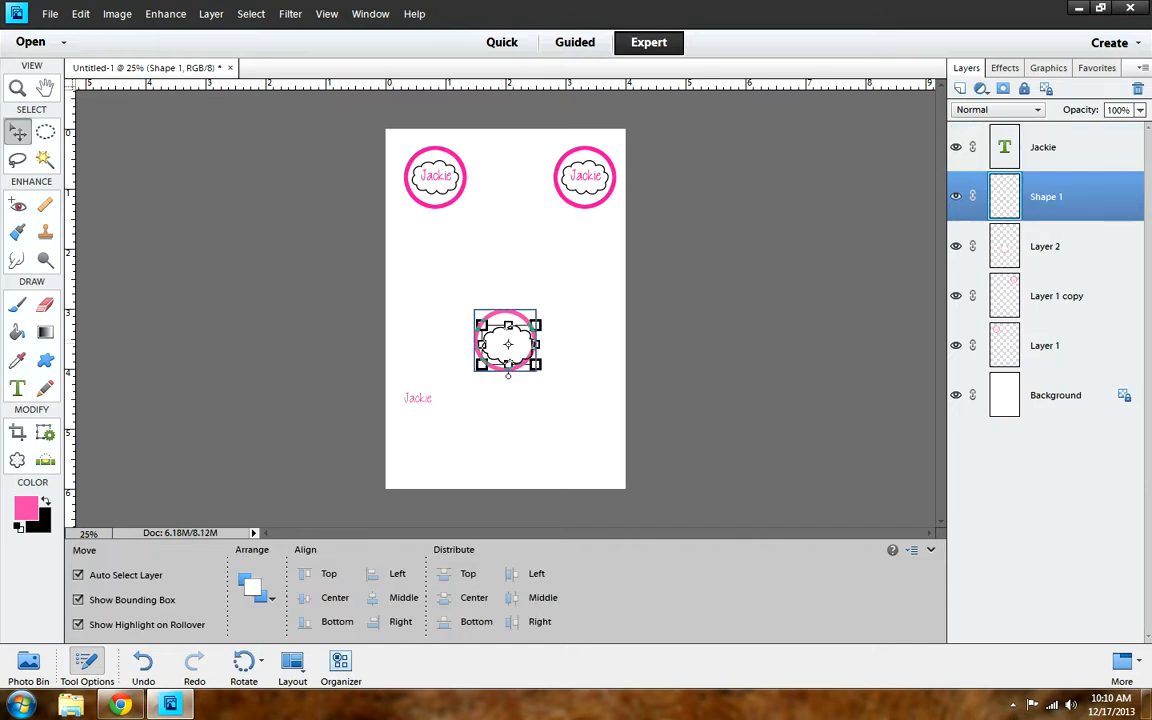
# Step: Resize the cloud to fit the third ring and drag 'Jackie' into its centre
pyautogui.click(1045, 246)
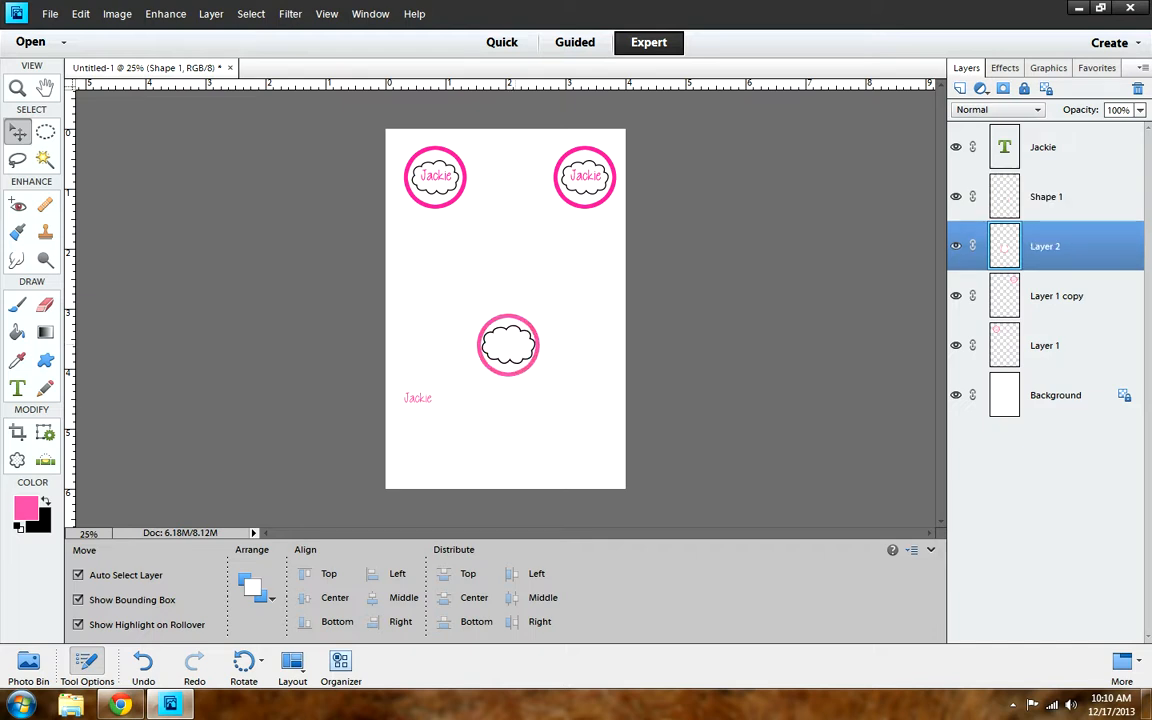
pyautogui.click(508, 345)
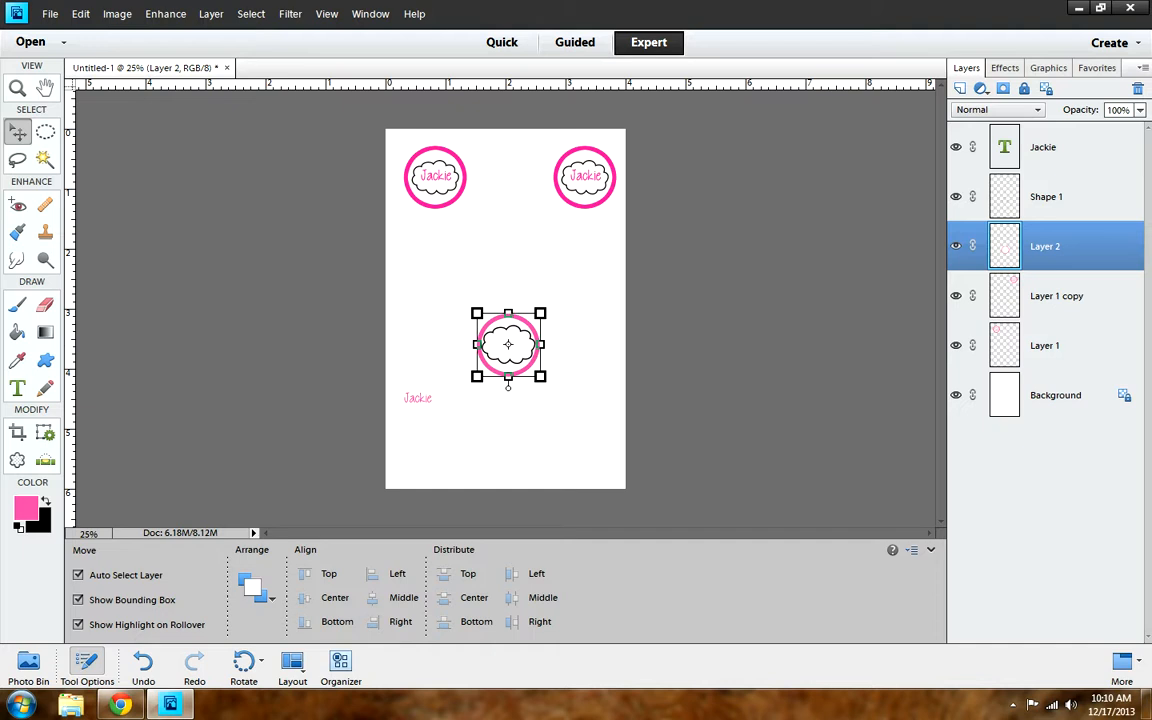
pyautogui.click(1046, 196)
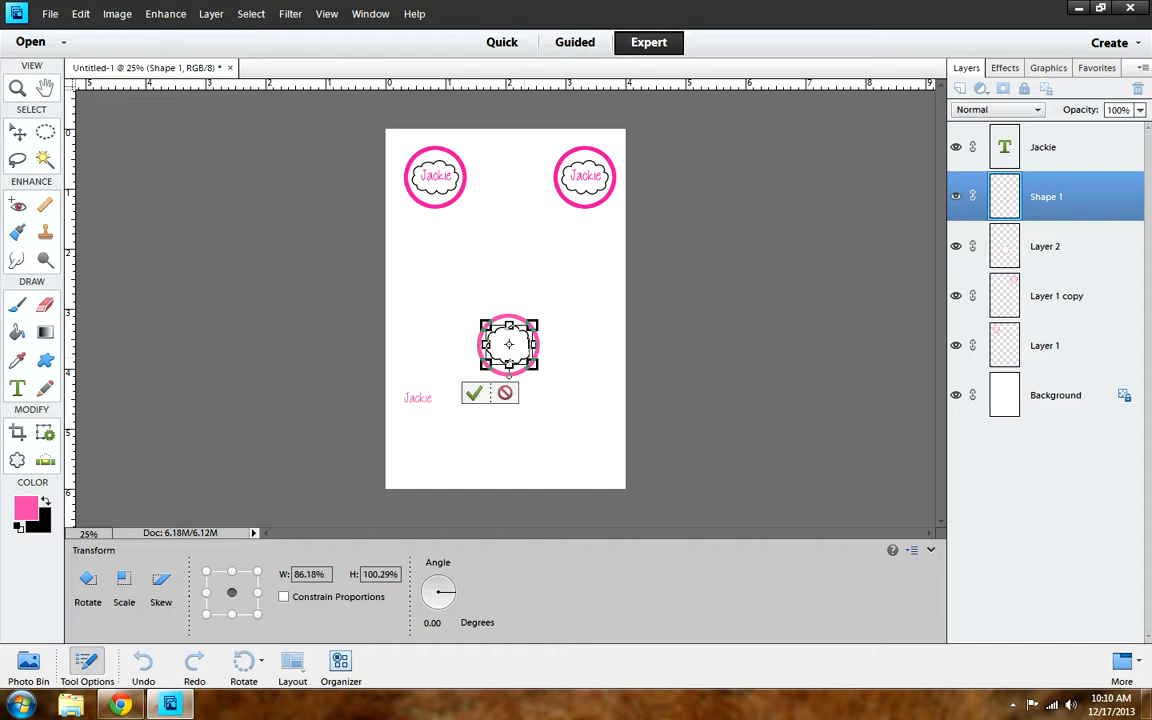
pyautogui.click(474, 393)
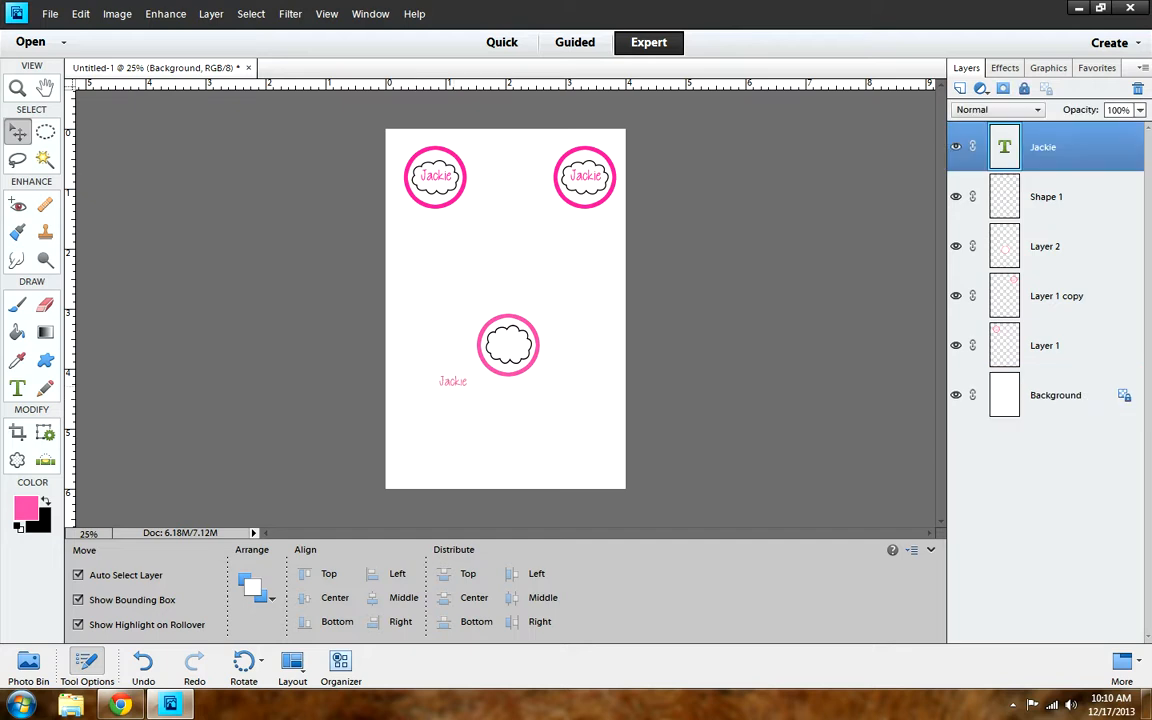
pyautogui.moveTo(453, 381); pyautogui.dragTo(508, 344)
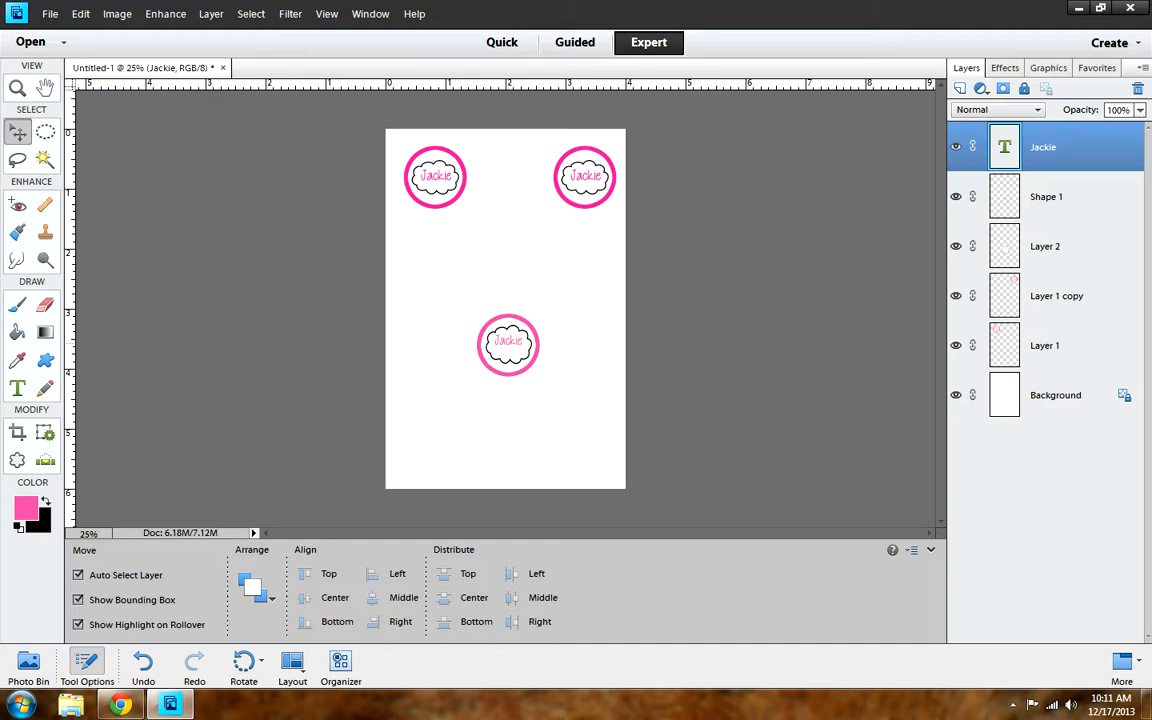
# Step: Switch between the Background, Layer 2, Shape 1 and Jackie layers to drag the text downward
pyautogui.click(508, 344)
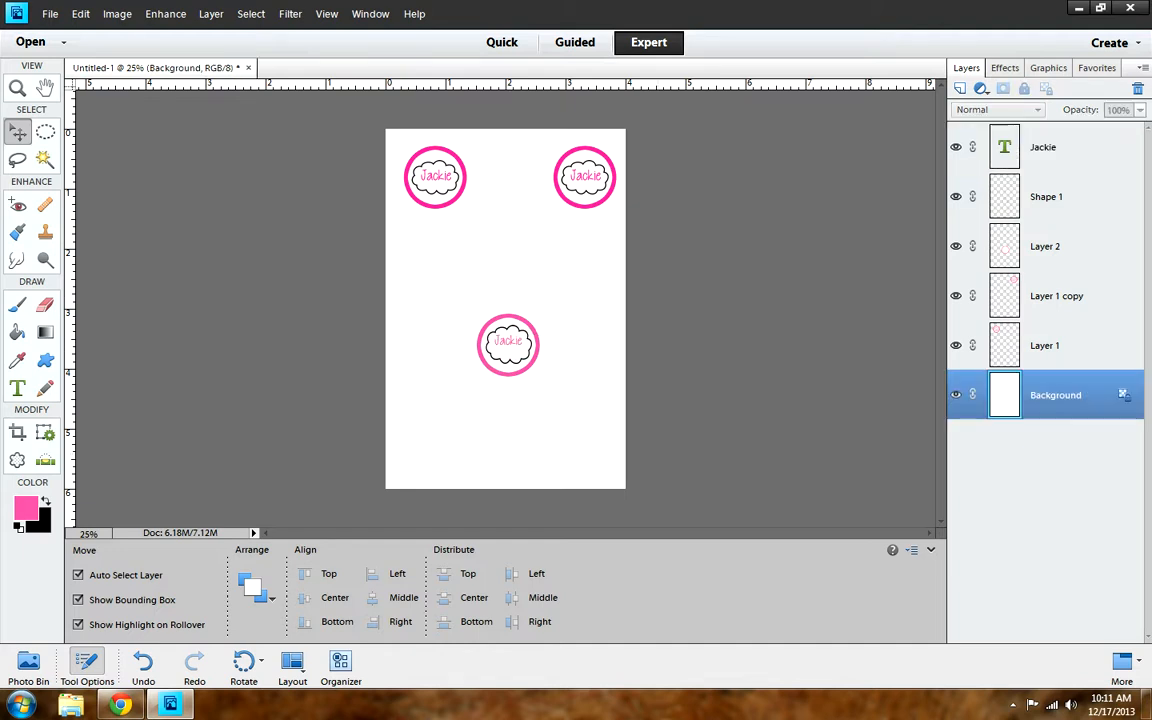
pyautogui.click(508, 344)
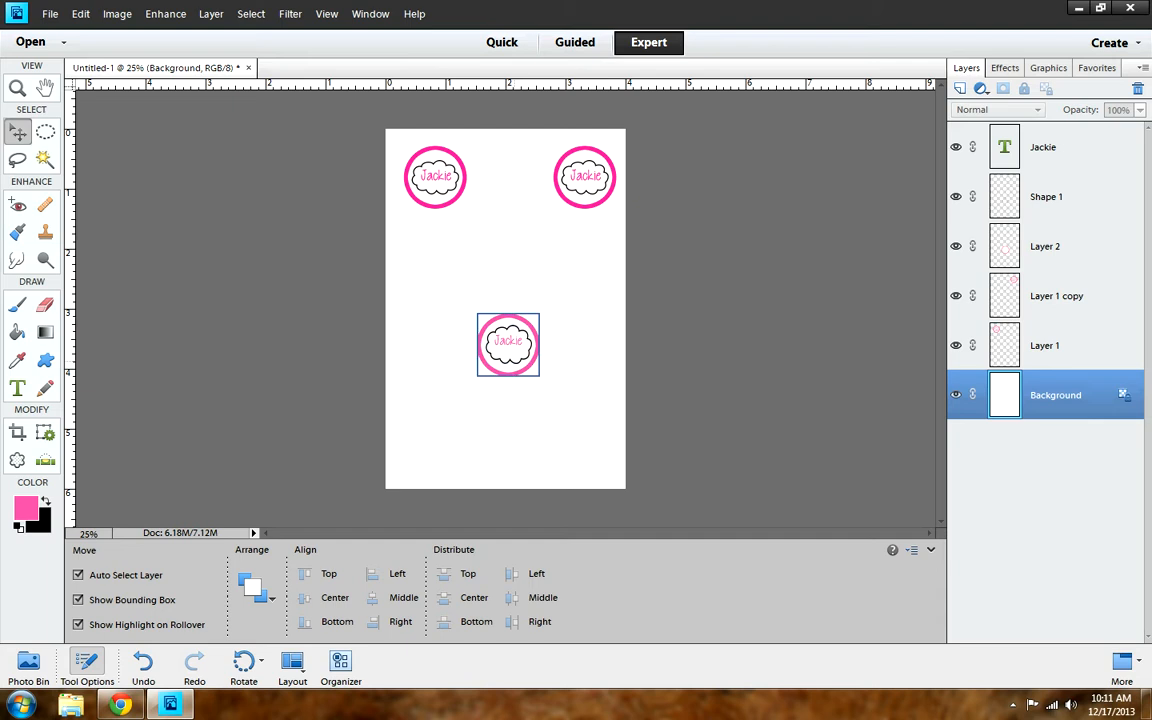
pyautogui.click(1045, 246)
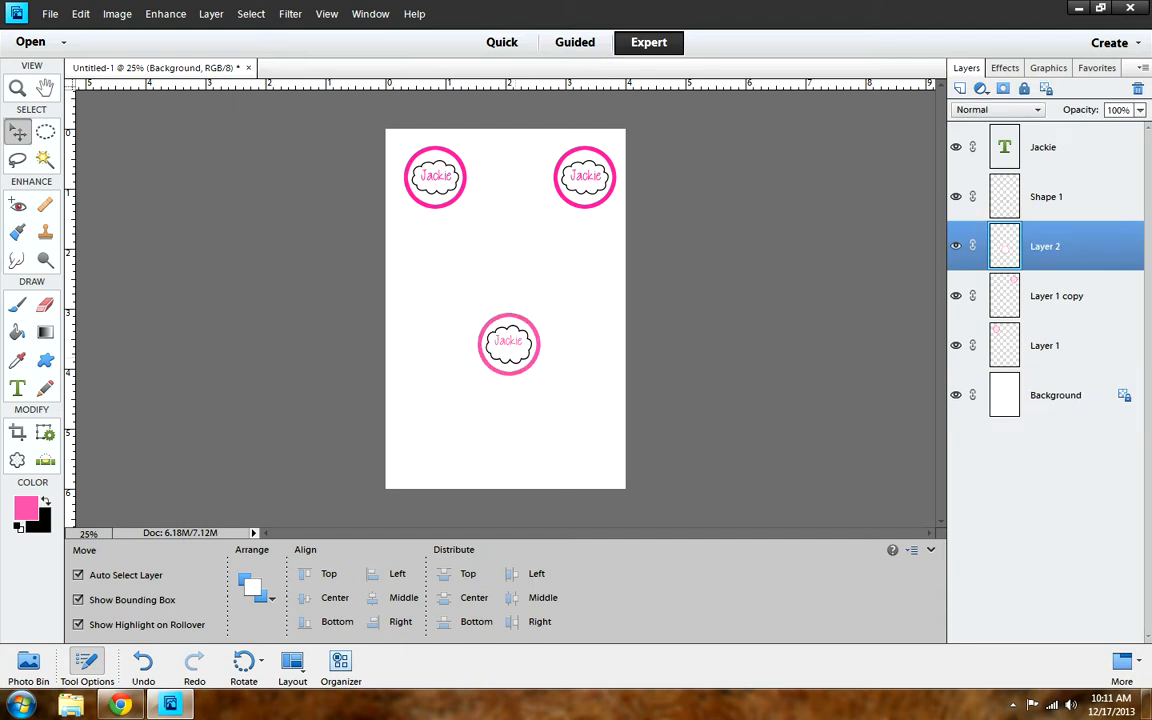
pyautogui.click(508, 343)
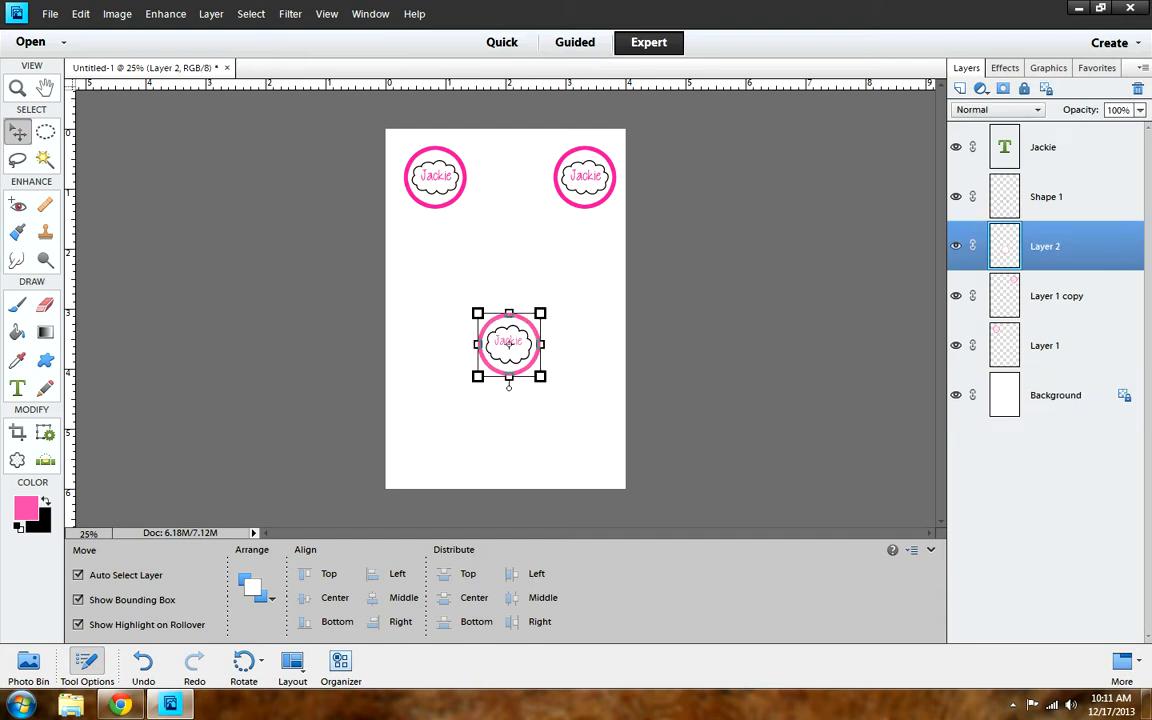
pyautogui.click(1046, 196)
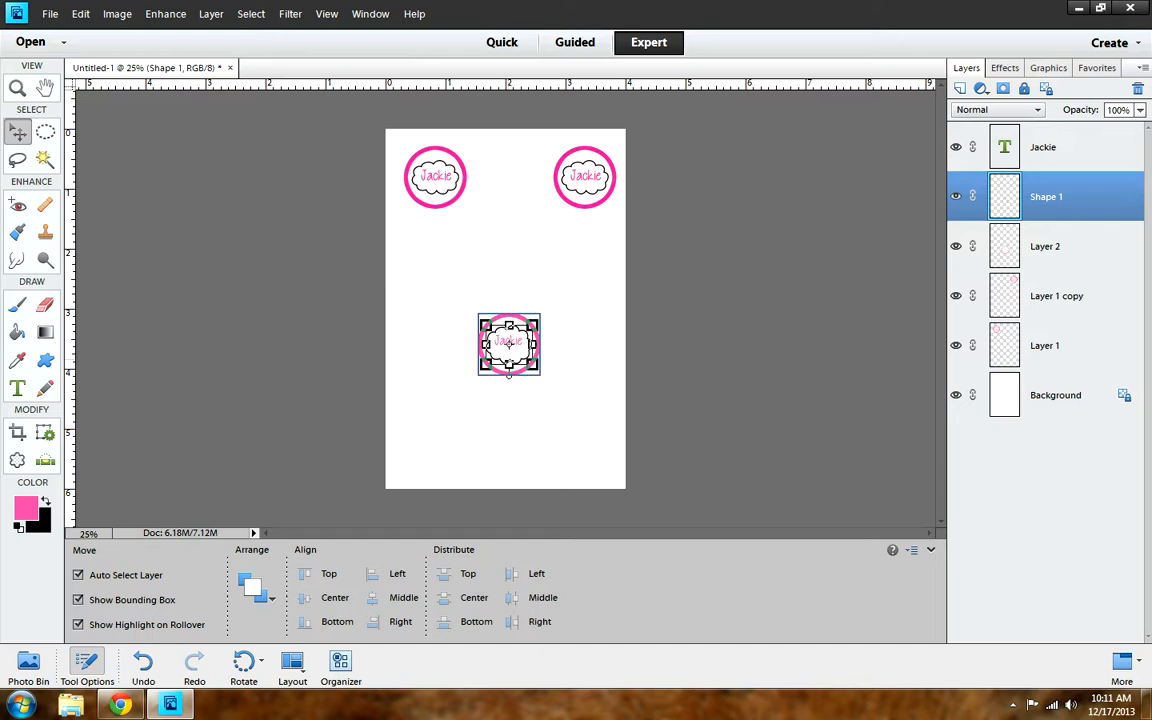
pyautogui.click(1044, 246)
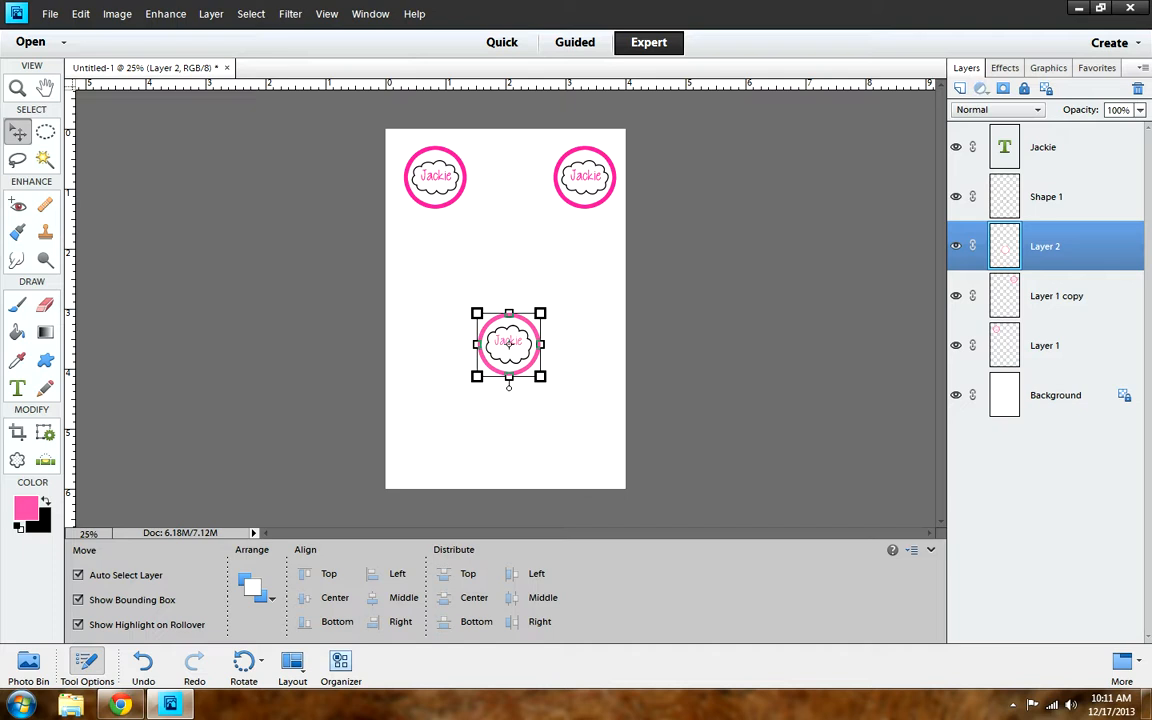
pyautogui.click(1046, 196)
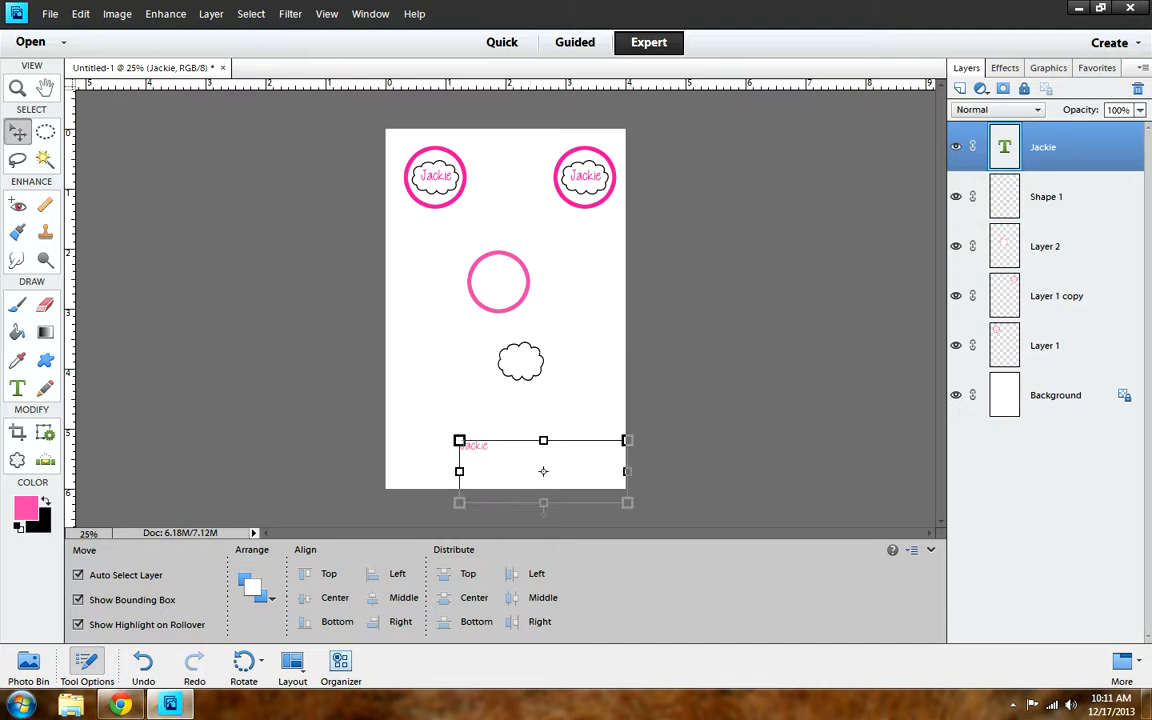
# Step: Move Layer 2's pink circle and cloud down, and re-centre 'Jackie' inside the cloud
pyautogui.click(1046, 196)
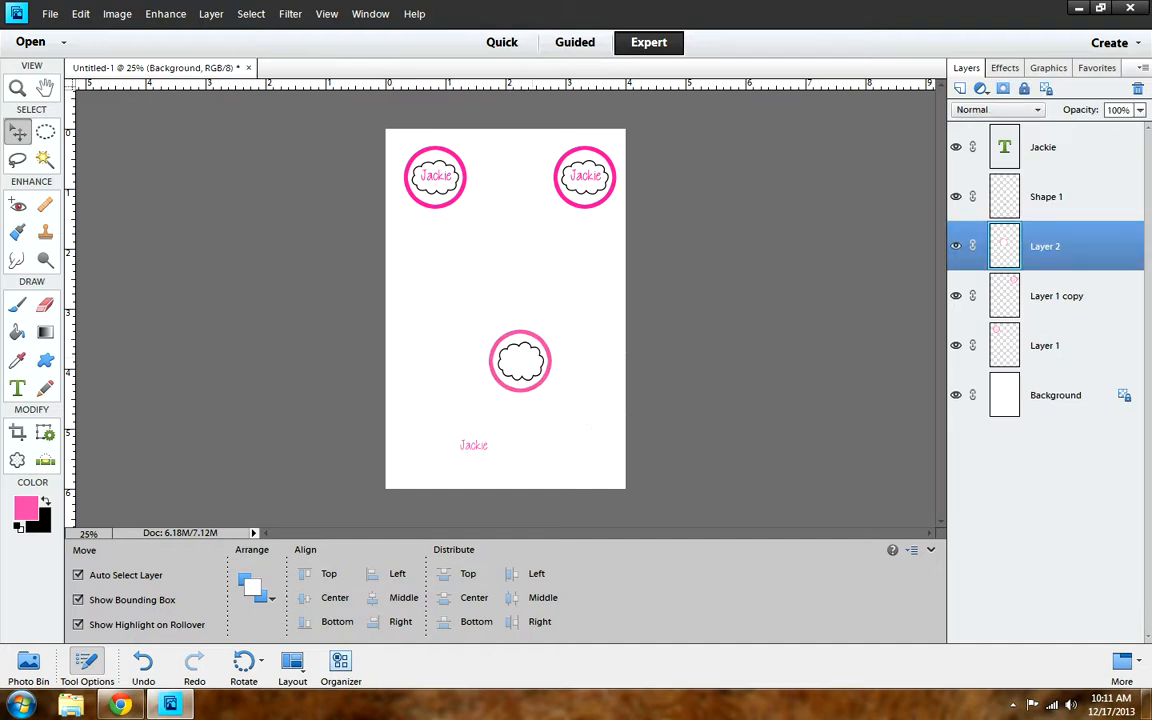
pyautogui.click(520, 362)
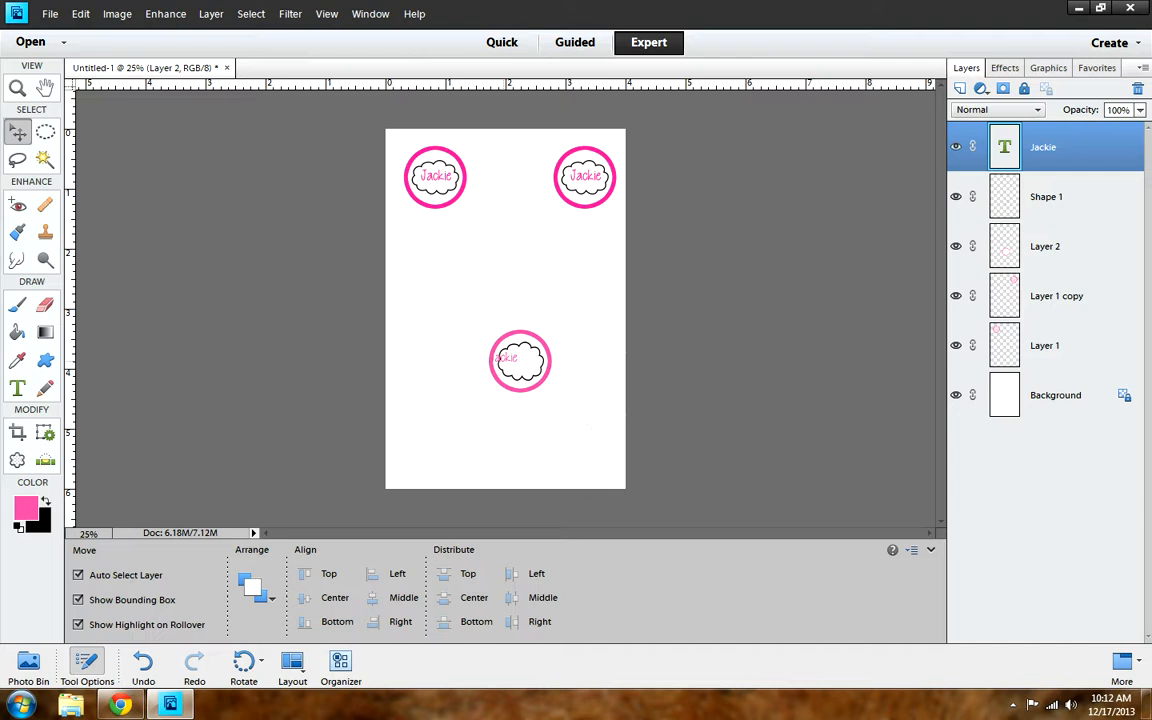
pyautogui.click(17, 388)
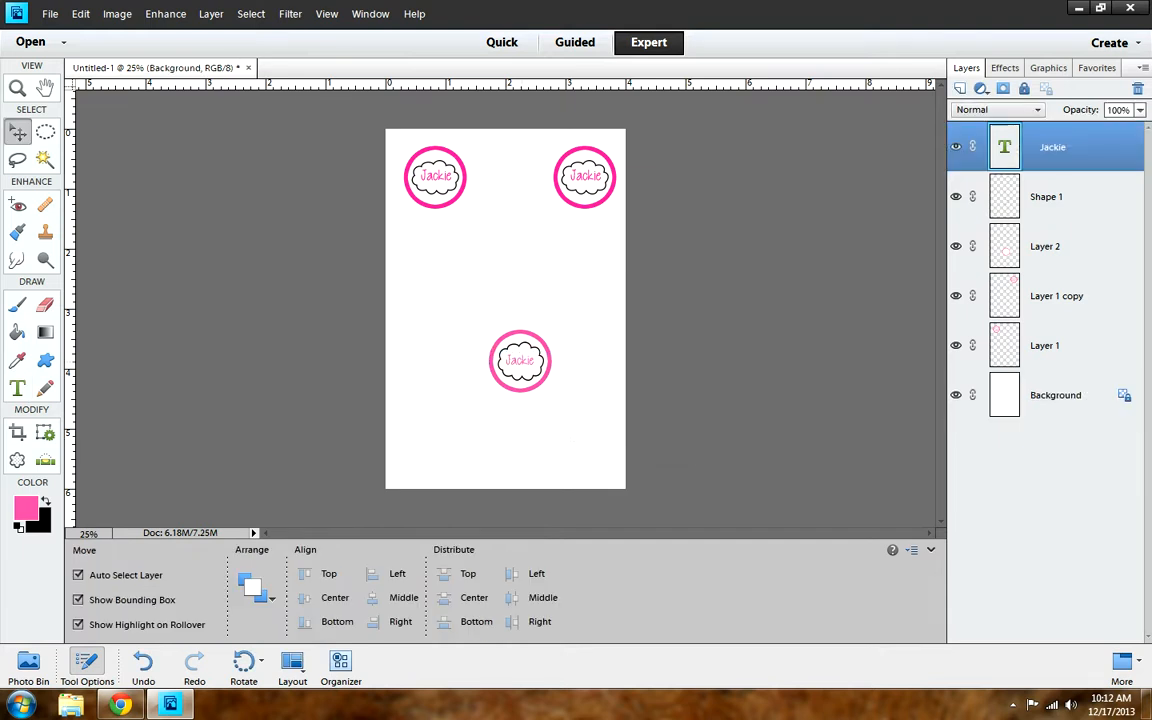
# Step: Merge the linked Jackie, Shape 1 and Layer 2 layers, then Alt-drag a copy into a second row
pyautogui.click(519, 361)
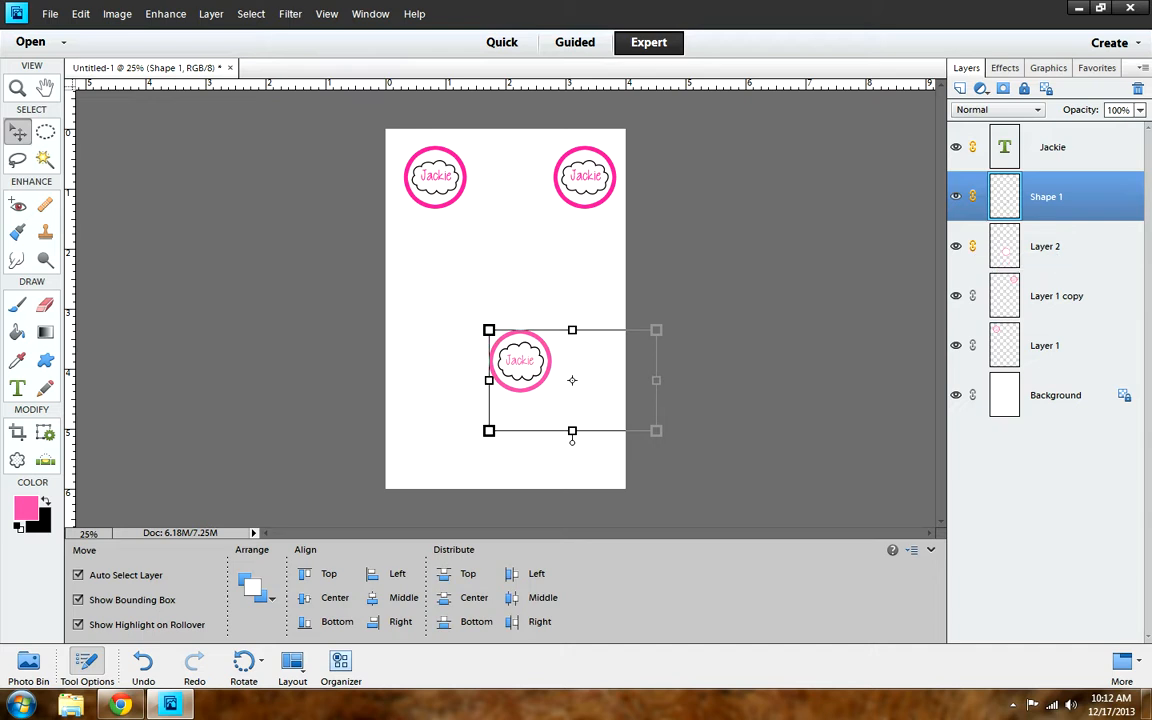
pyautogui.click(209, 14)
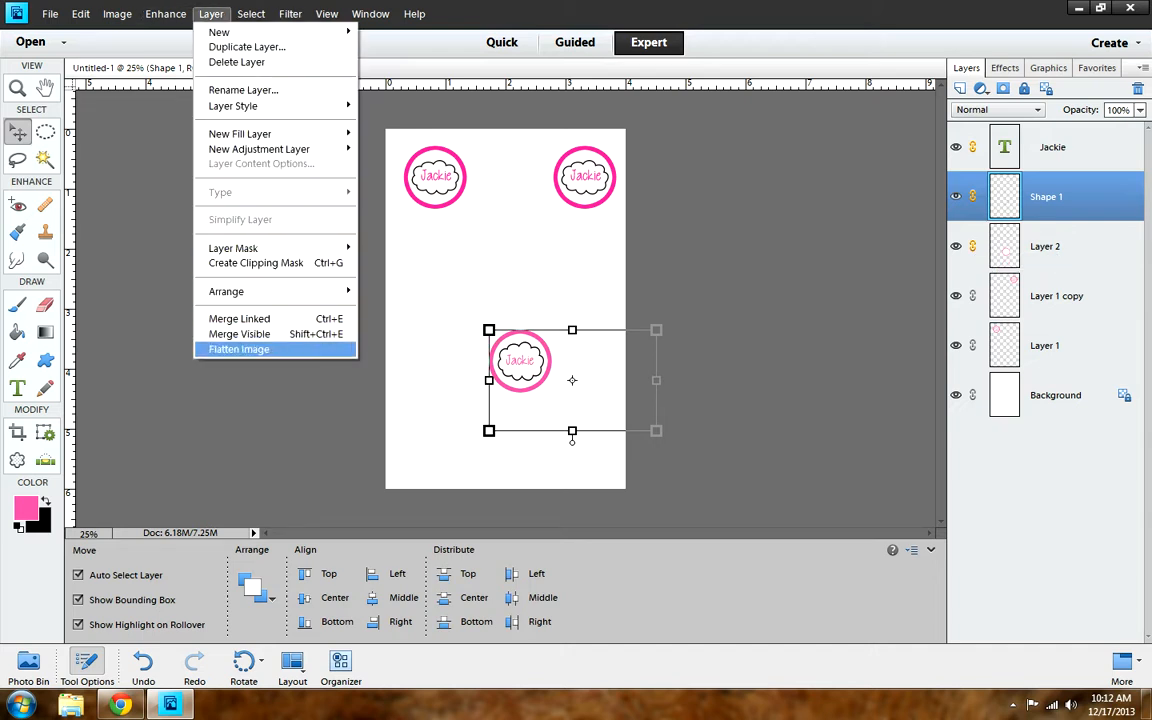
pyautogui.click(238, 349)
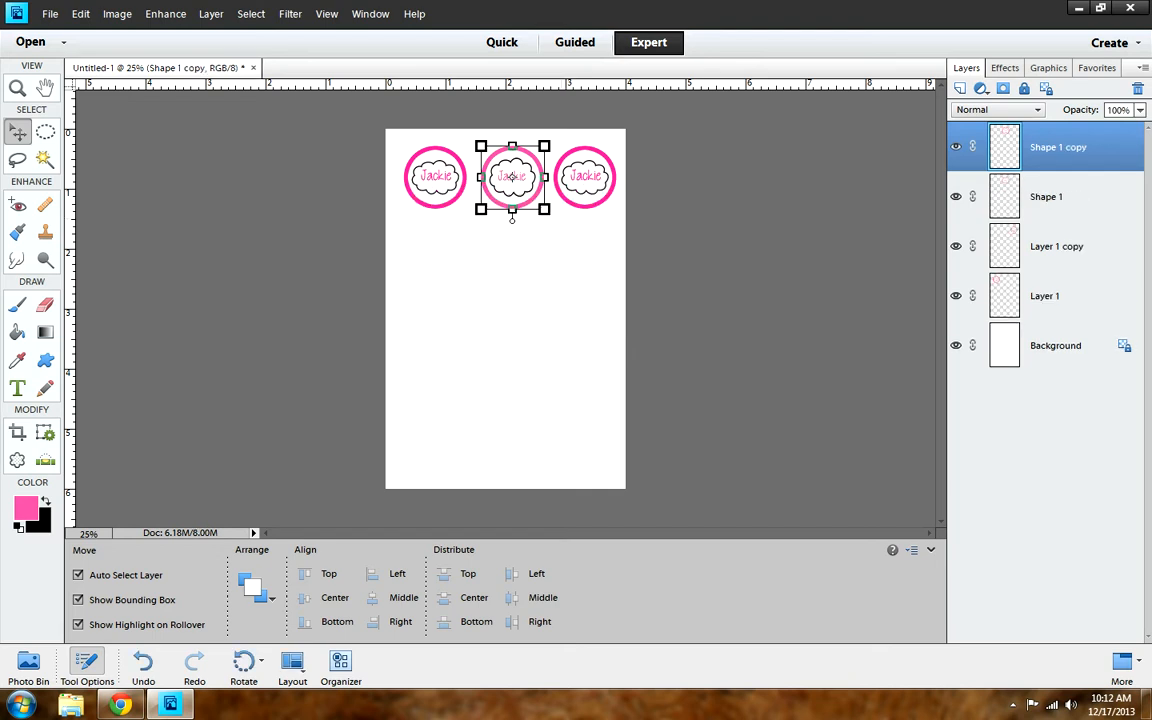
pyautogui.moveTo(512, 177); pyautogui.dragTo(435, 262)
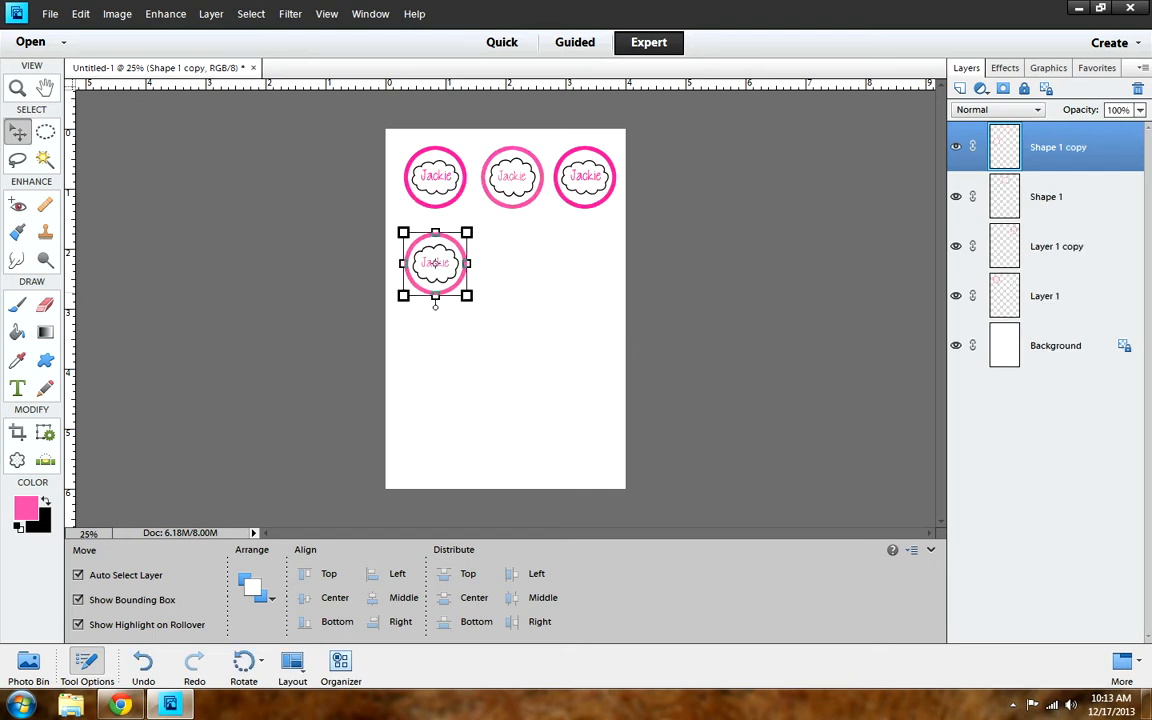